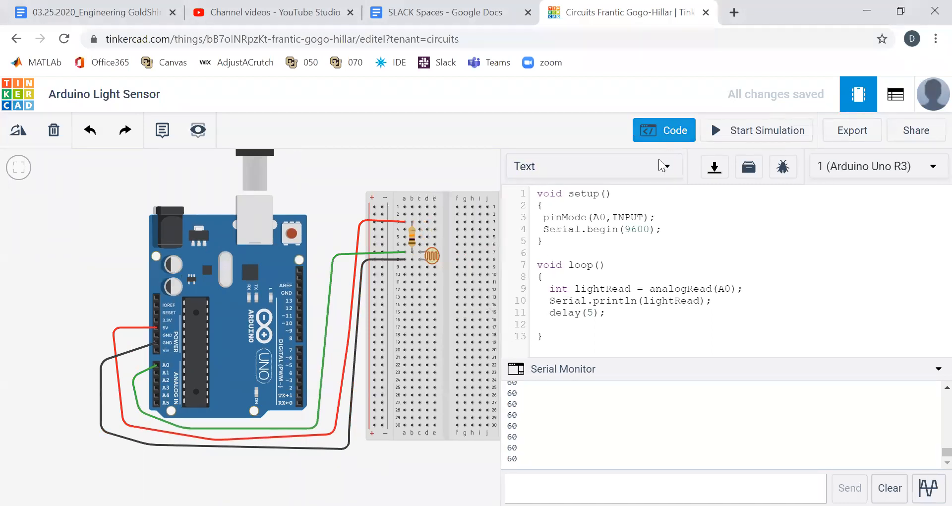
Move the photoresistor and its resistor down to the breadboard's bottom rows.
left_click(663, 130)
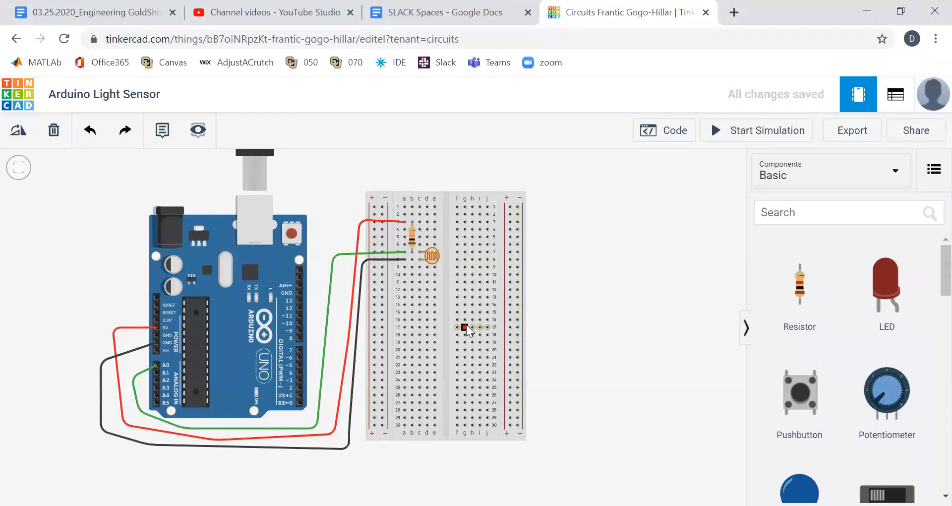
left_click(429, 255)
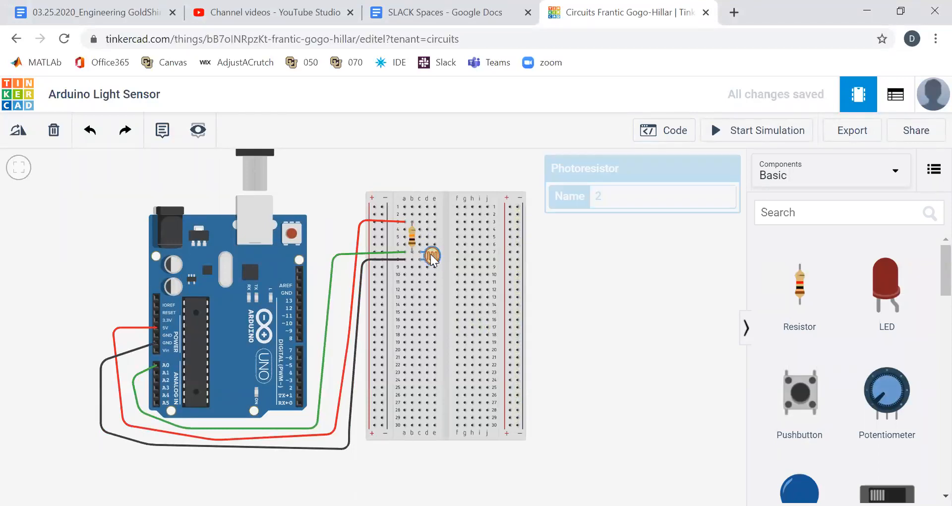
left_click_drag(432, 255, 437, 423)
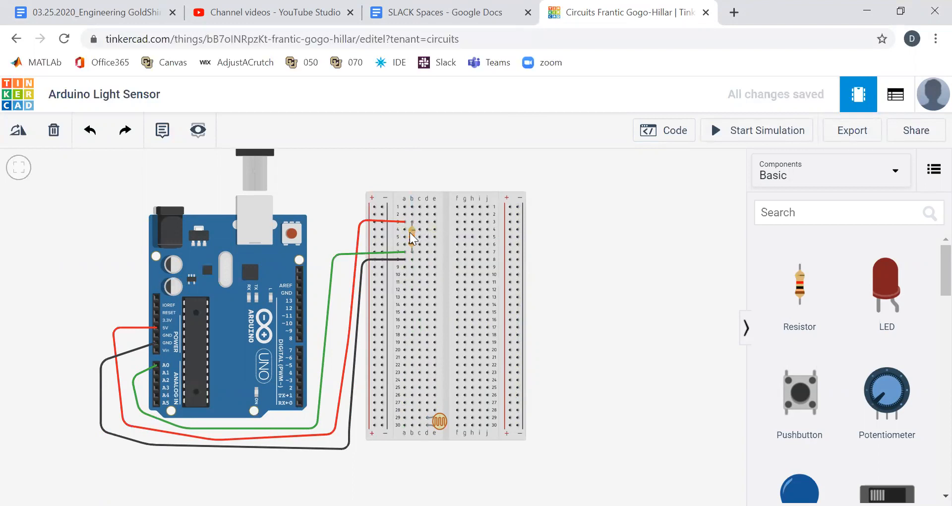
left_click_drag(410, 234, 418, 395)
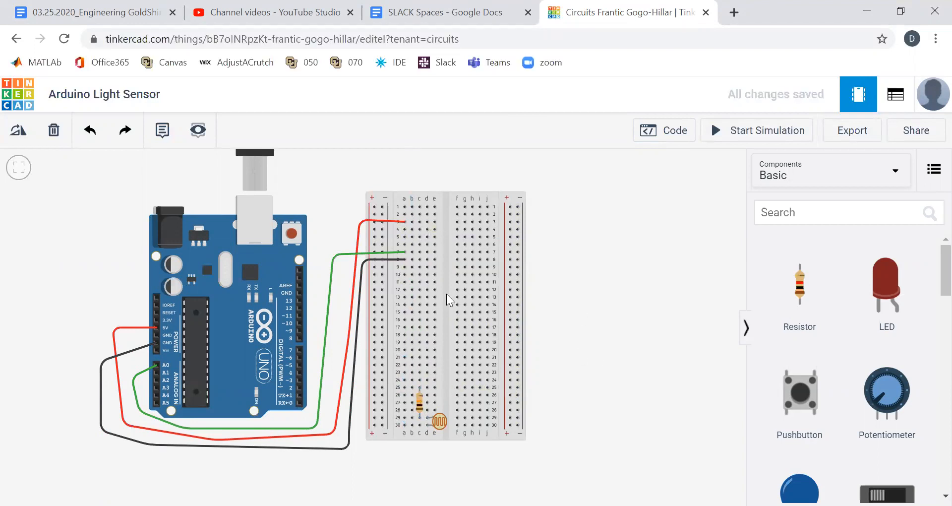
Reroute the black ground wire and green A0 signal wire to the new lower rows.
left_click(381, 262)
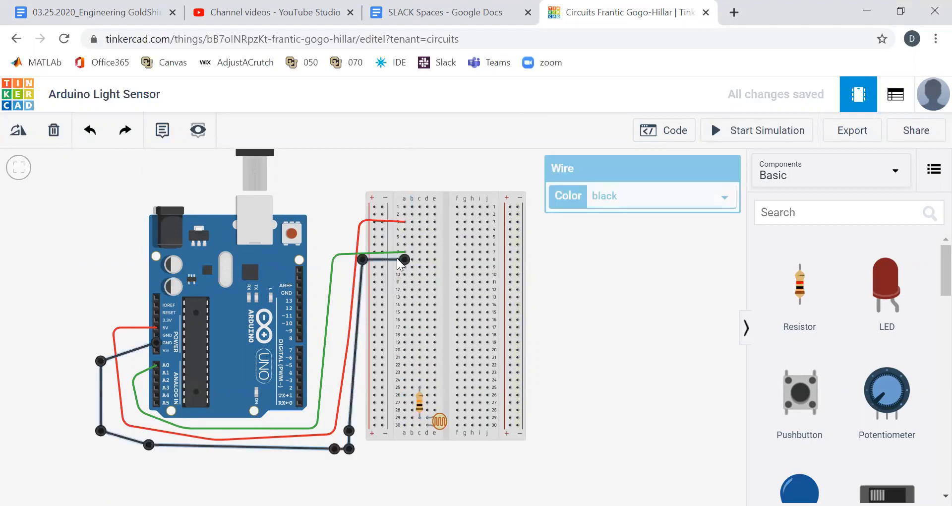
left_click_drag(403, 259, 394, 433)
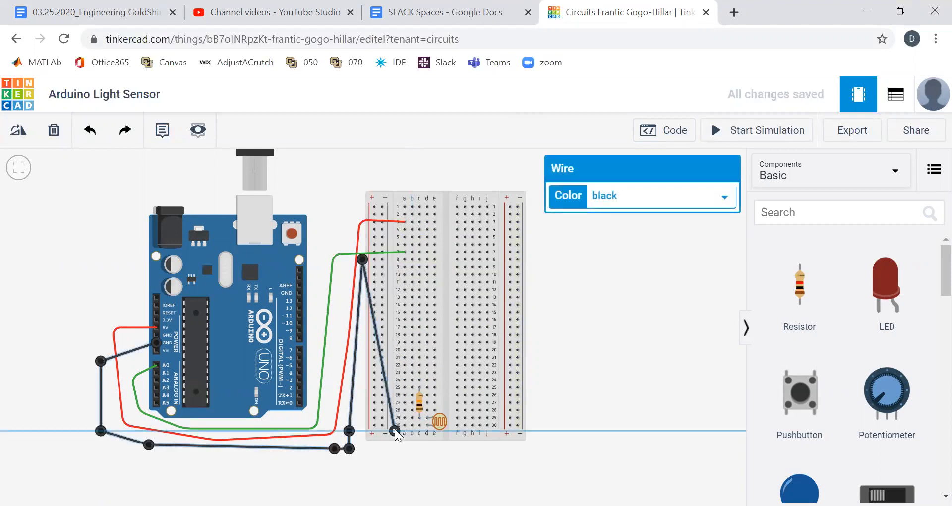
left_click_drag(394, 431, 403, 425)
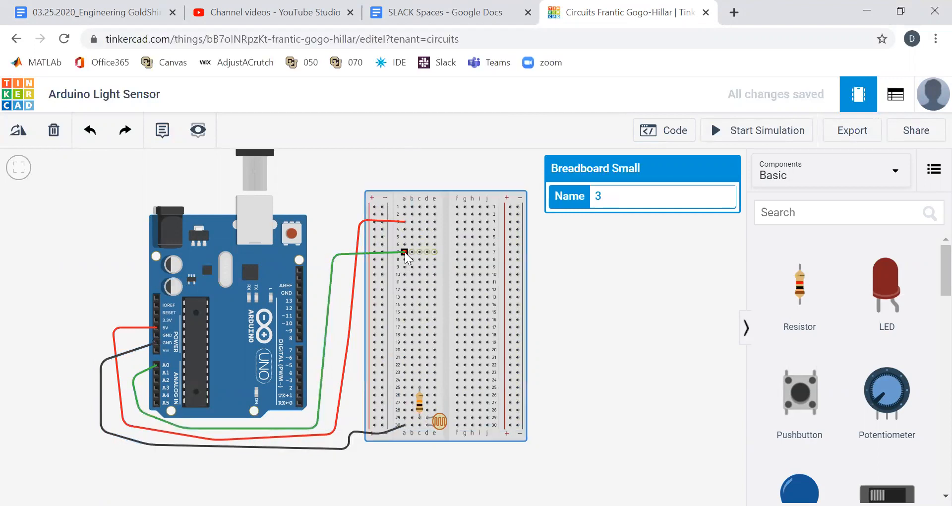
left_click(403, 252)
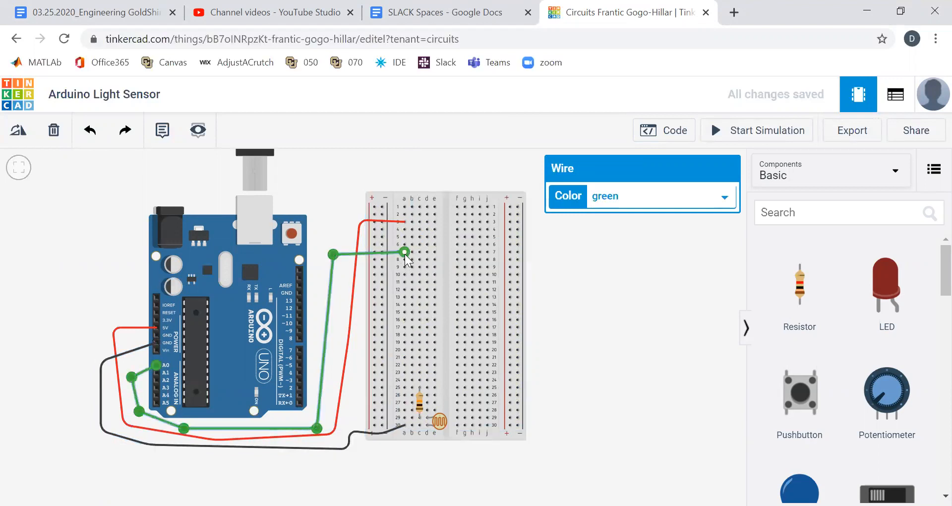
left_click_drag(404, 252, 412, 415)
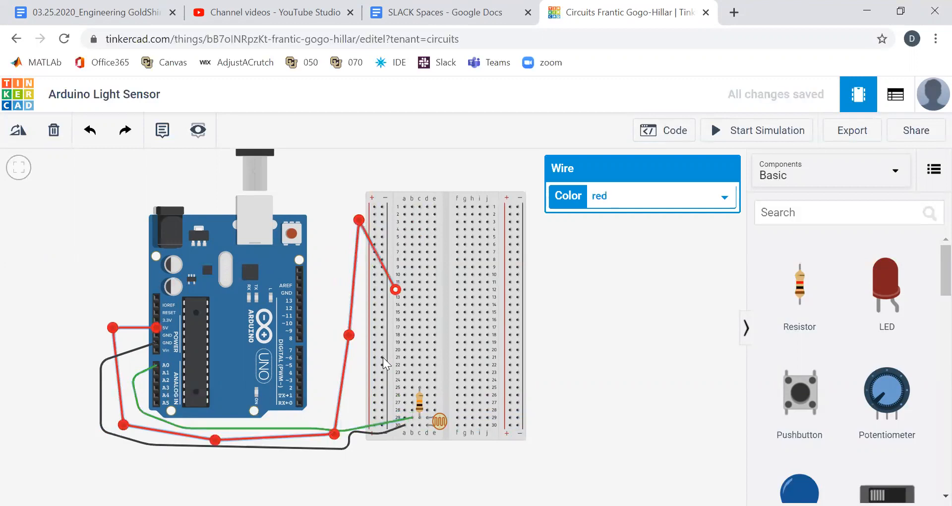
Reroute the red 5V wire to the resistor and finish the black wire at the photoresistor row.
left_click_drag(394, 289, 402, 395)
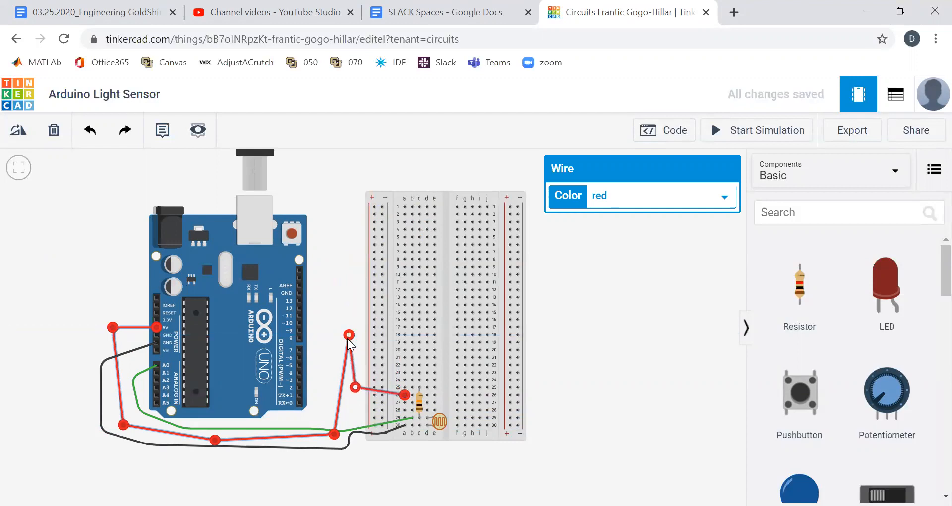
left_click_drag(349, 335, 349, 413)
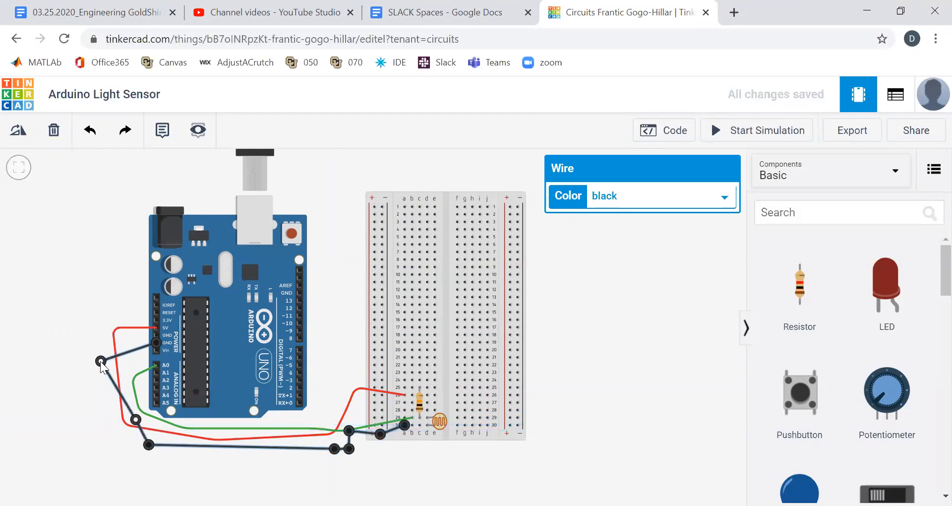
left_click_drag(100, 361, 125, 359)
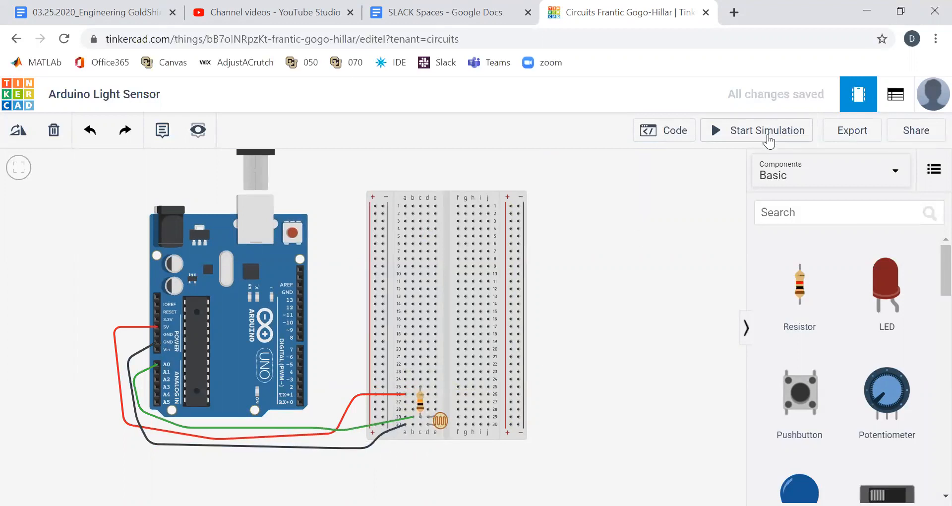
Run the simulation with the Serial Monitor visible, then stop and check the red wire's connection.
left_click(757, 130)
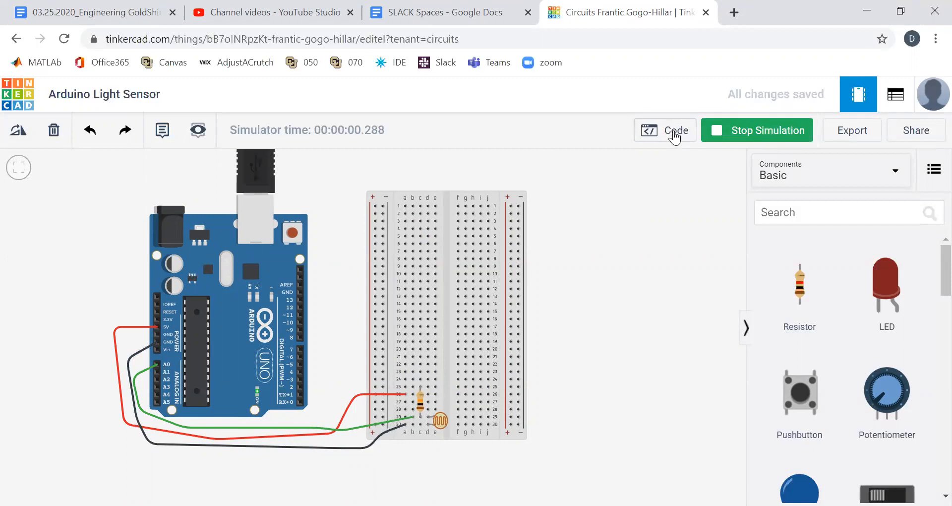
left_click(664, 130)
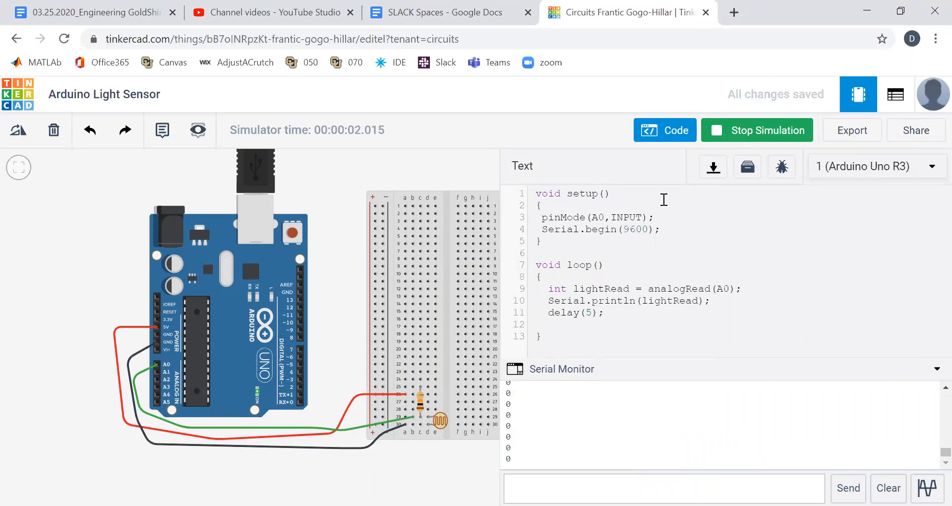
left_click(756, 130)
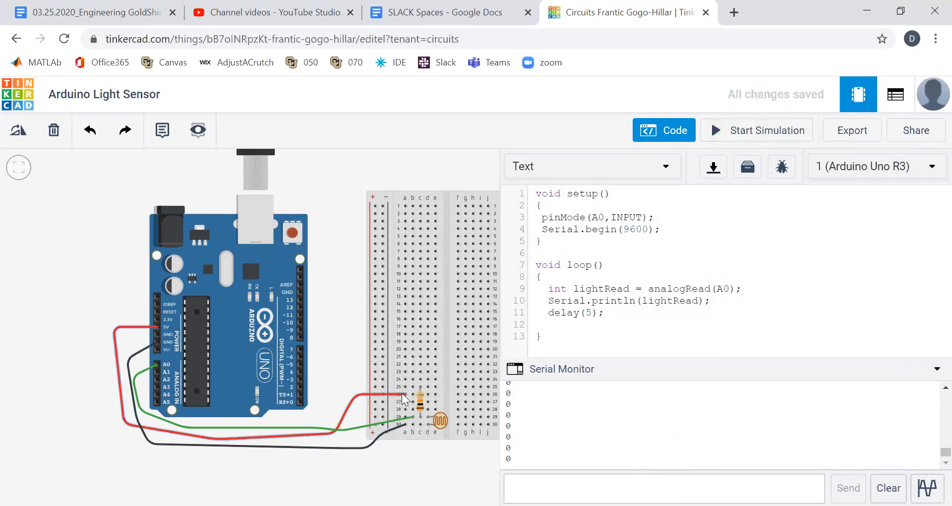
left_click(407, 386)
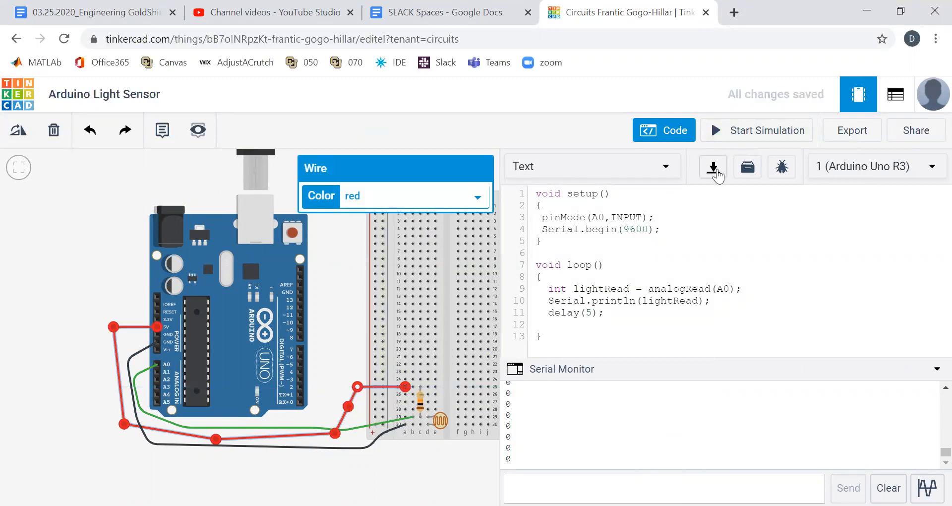
Rerun the simulation, vary the photoresistor's light level to see readings like 969 and 110, then stop.
left_click(756, 130)
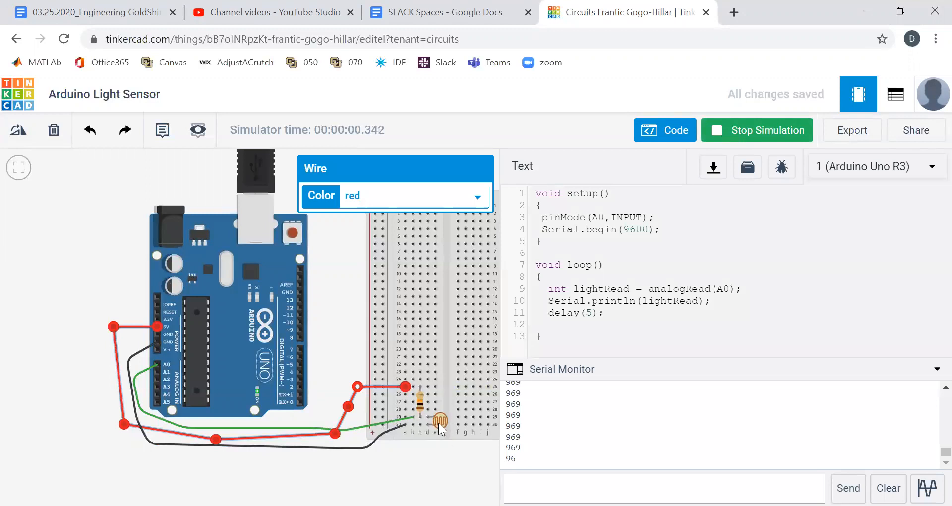
left_click(439, 419)
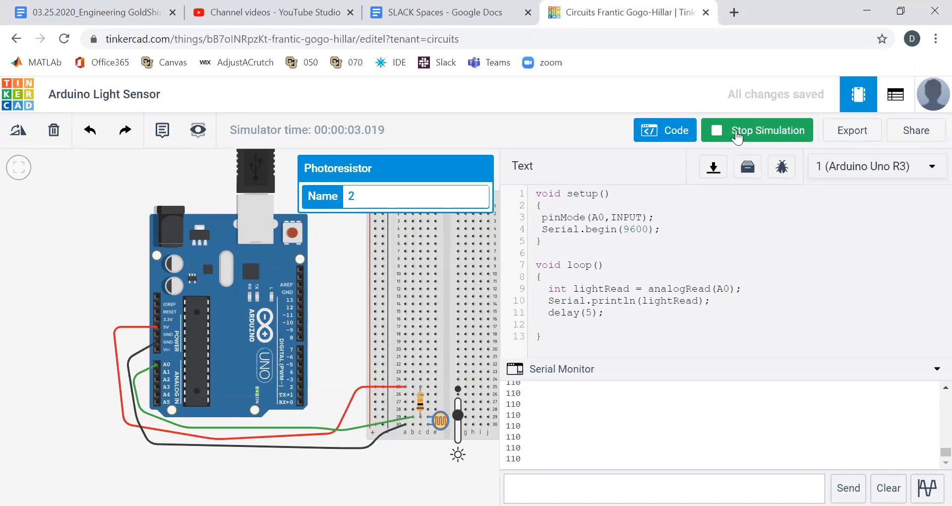
left_click(755, 130)
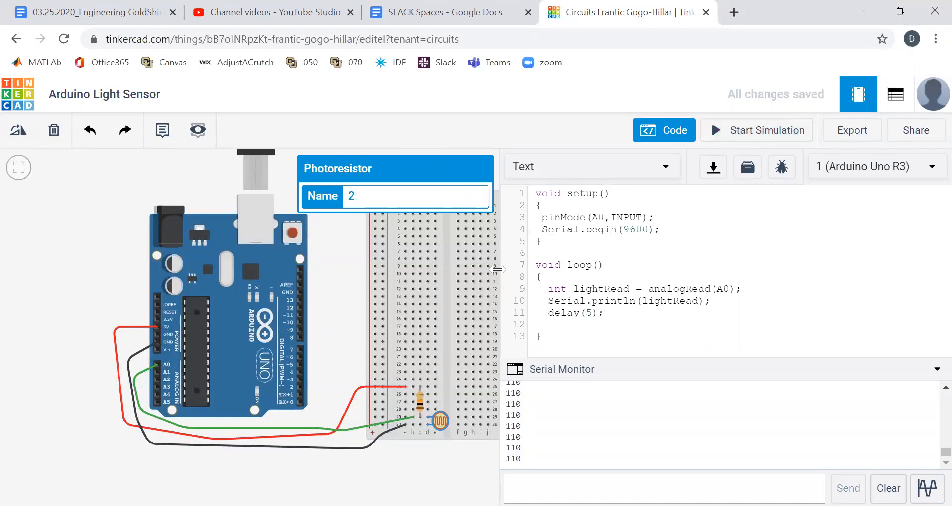
mouse_move(405, 175)
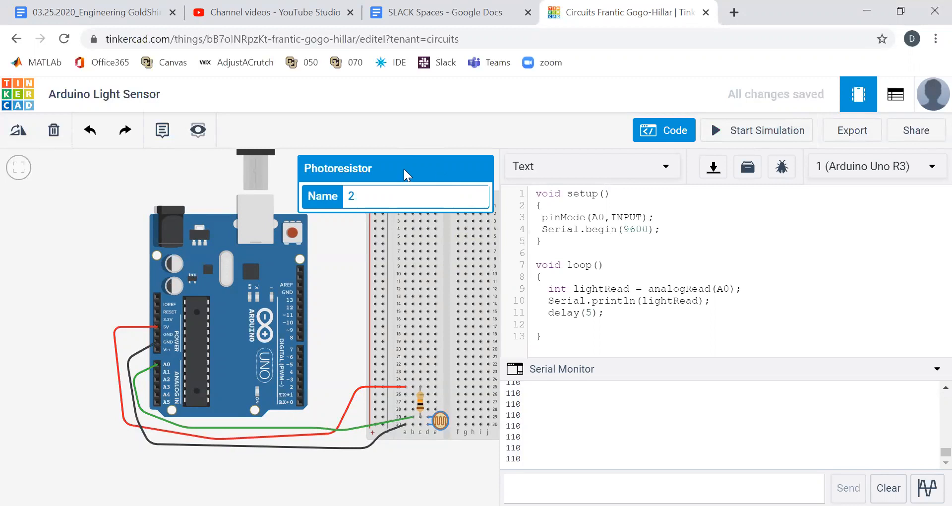
left_click(663, 130)
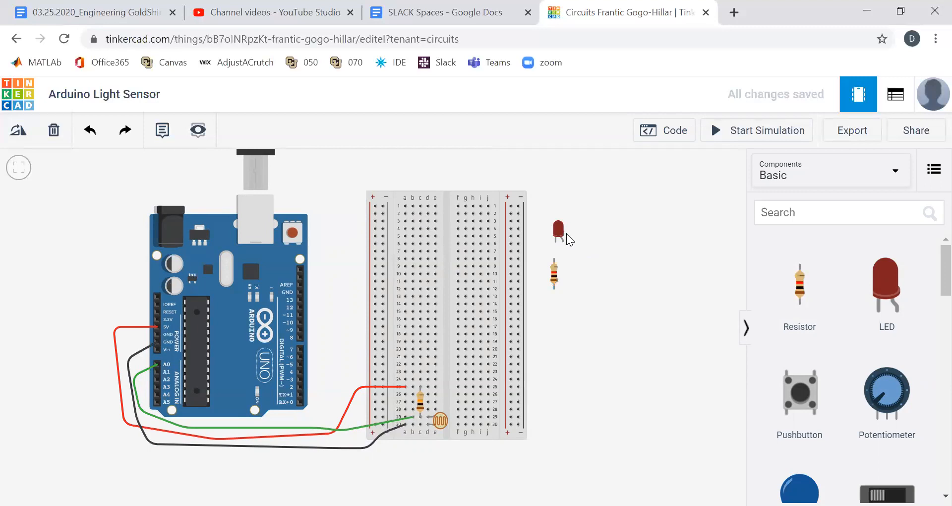
Rotate the new LED horizontal and inspect the new resistor's properties.
left_click(557, 232)
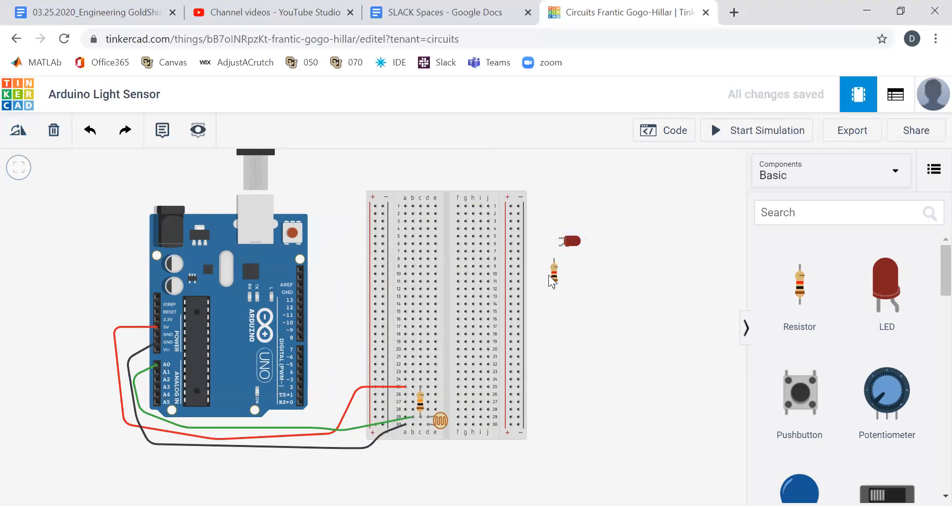
left_click(553, 272)
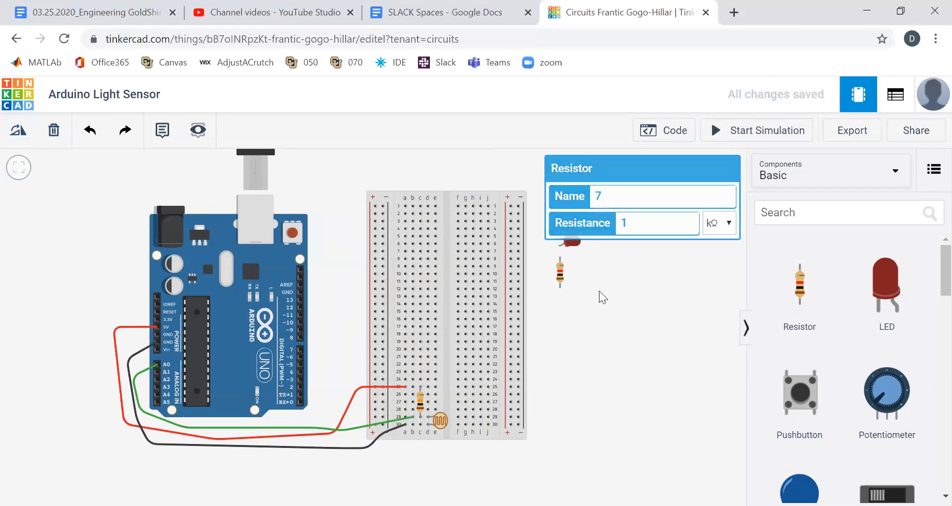
left_click(609, 290)
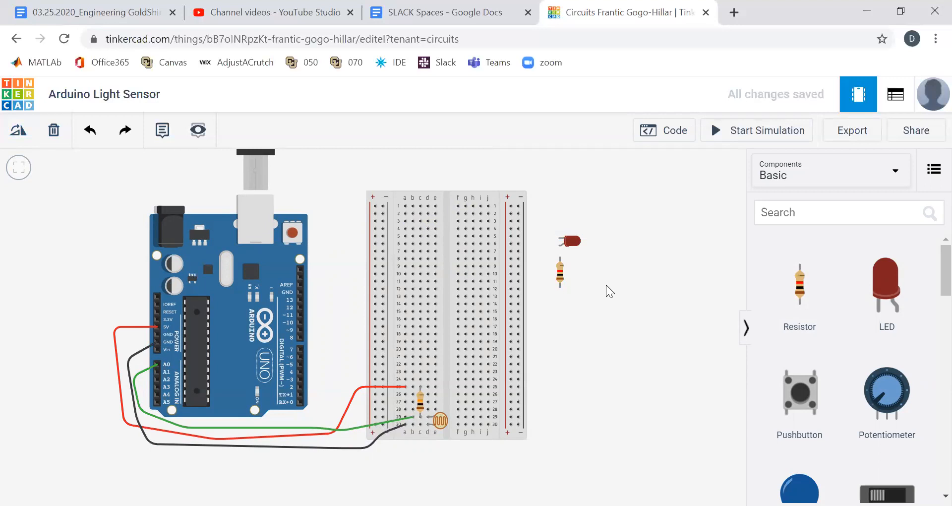
left_click(569, 241)
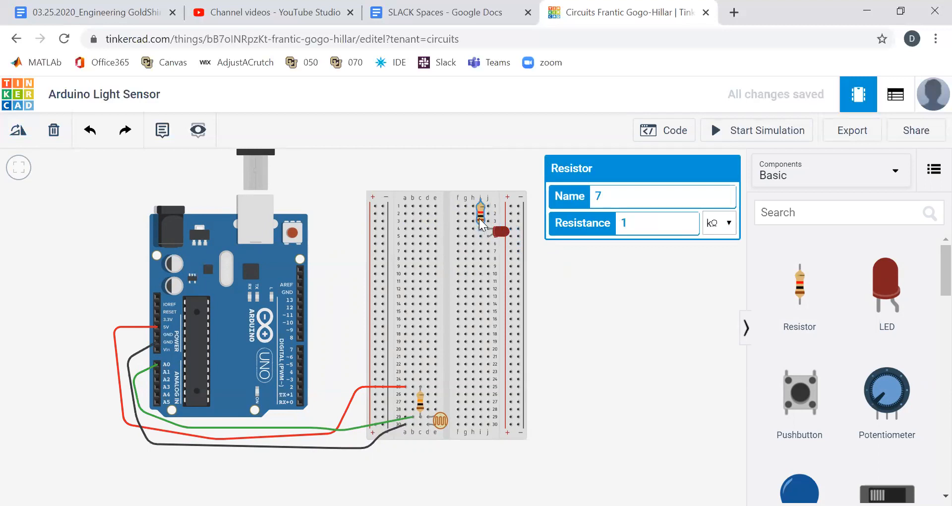
left_click(500, 237)
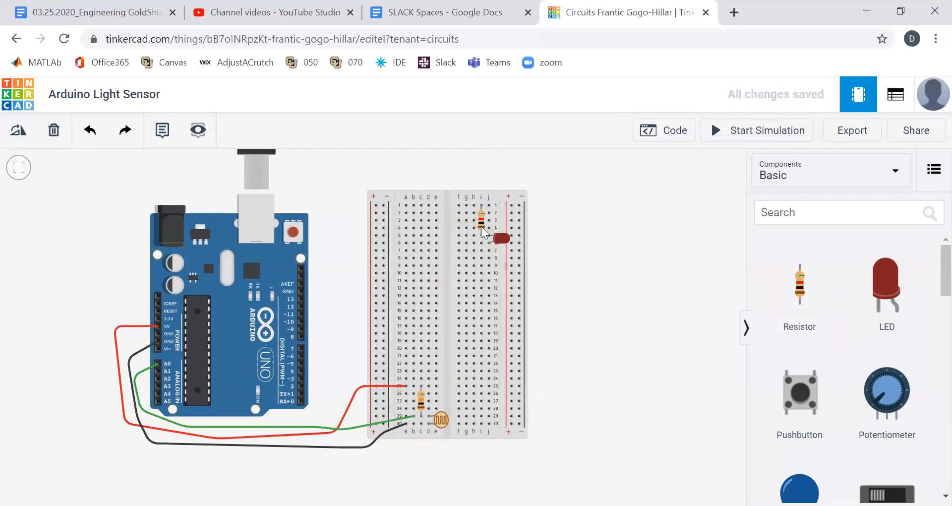
Set the resistor beside the LED to 330 with its unit chosen from the dropdown.
left_click(482, 219)
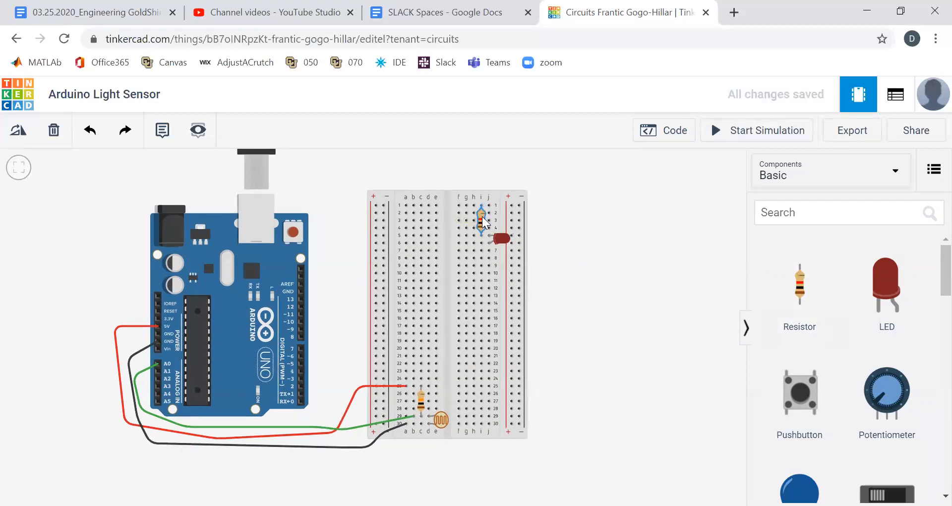
left_click(481, 217)
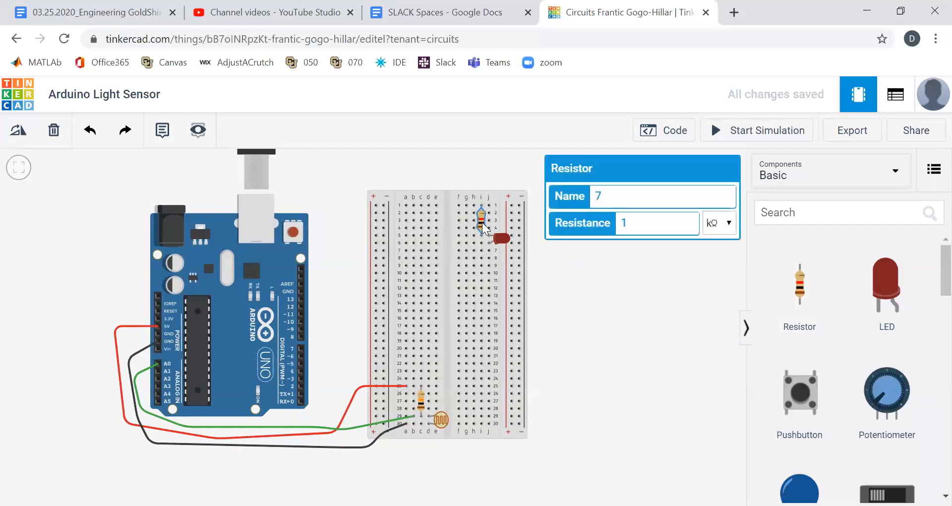
type("3")
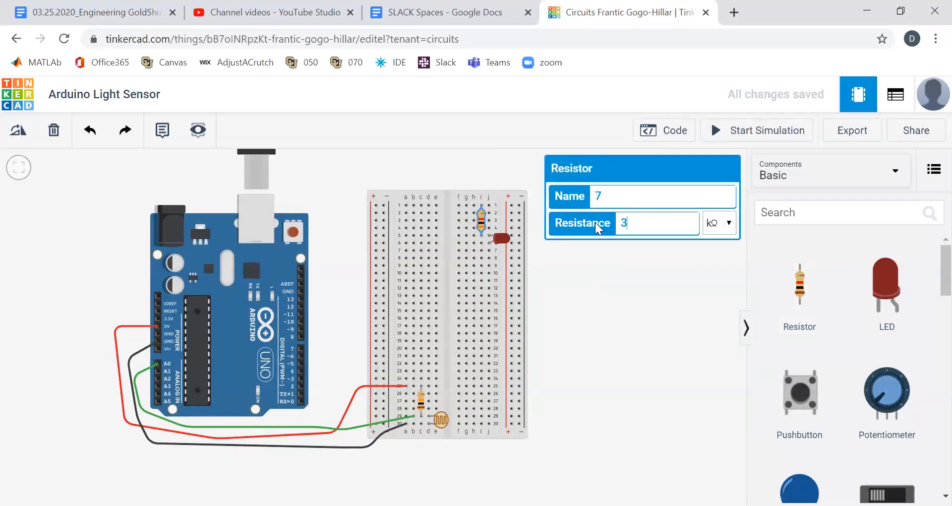
left_click(719, 223)
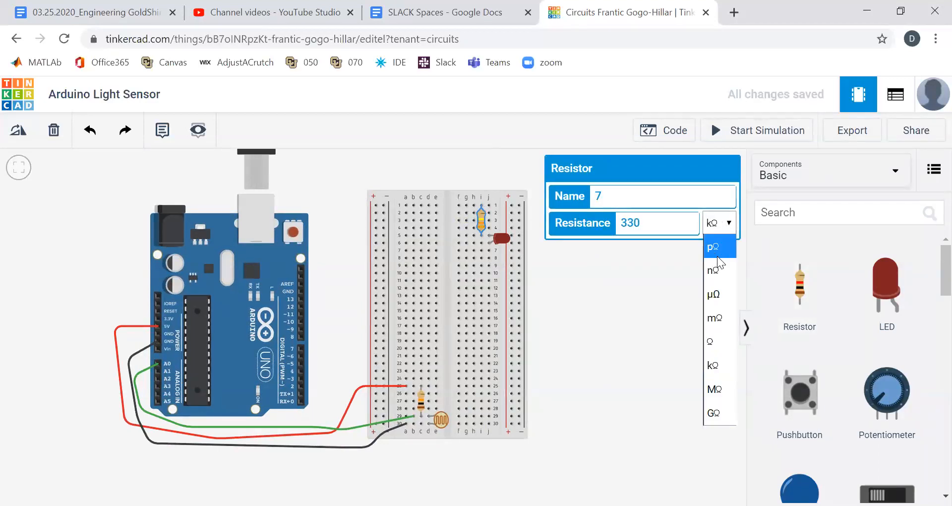
left_click(658, 339)
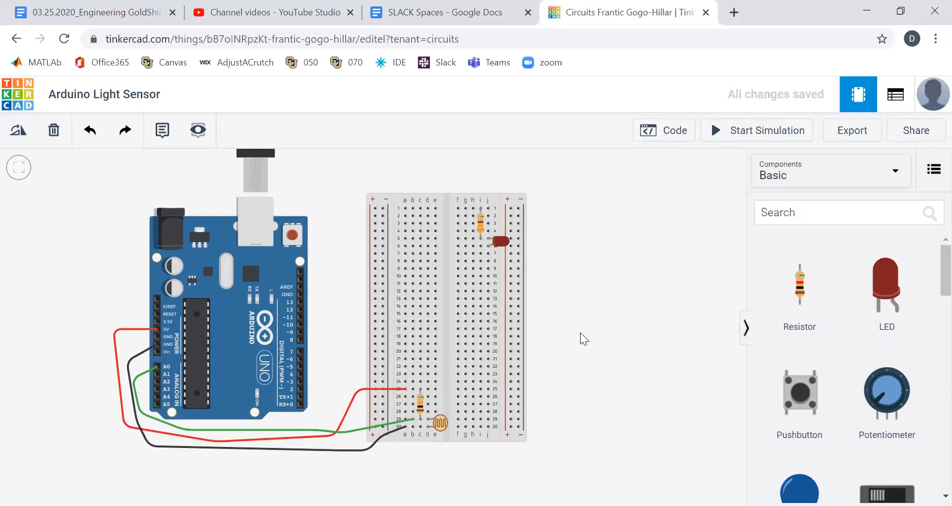
In the code editor, add pinMode(13,OUTPUT) inside setup().
left_click(665, 130)
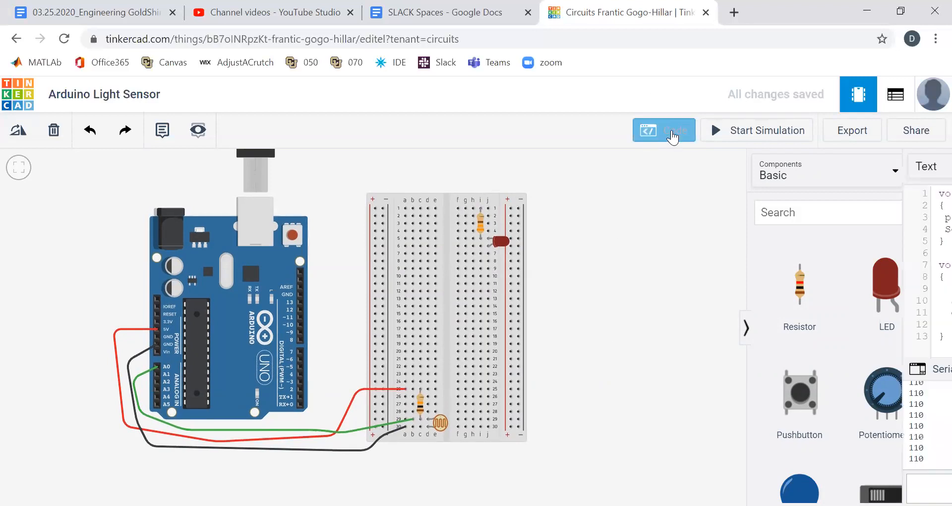
left_click(663, 130)
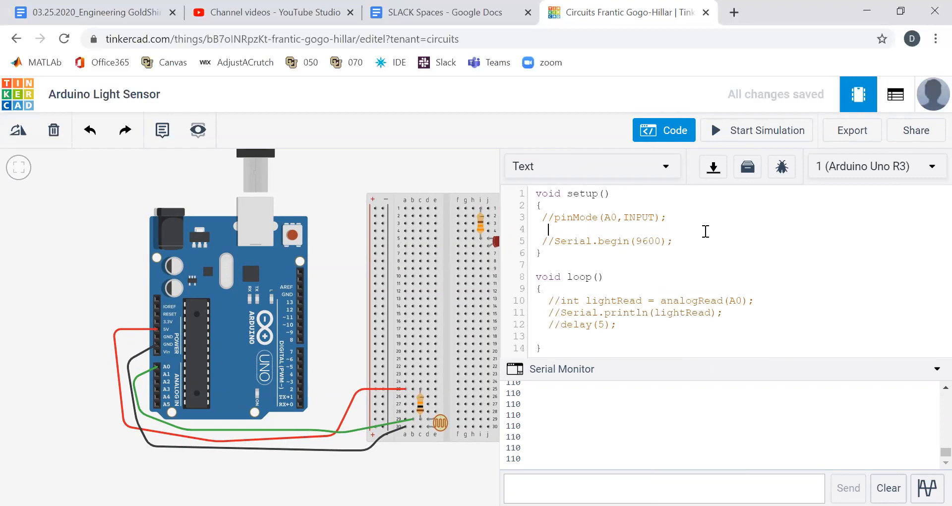
type("pinMode (")
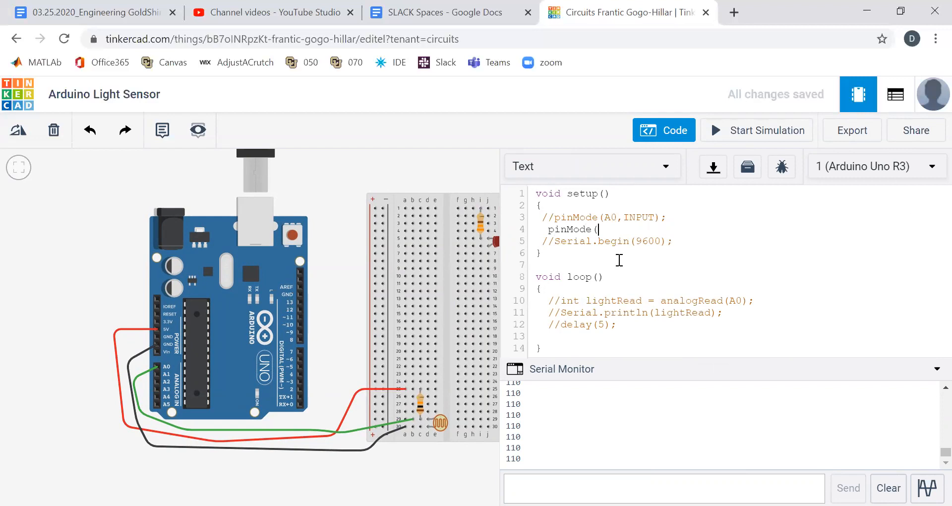
type("13,OU")
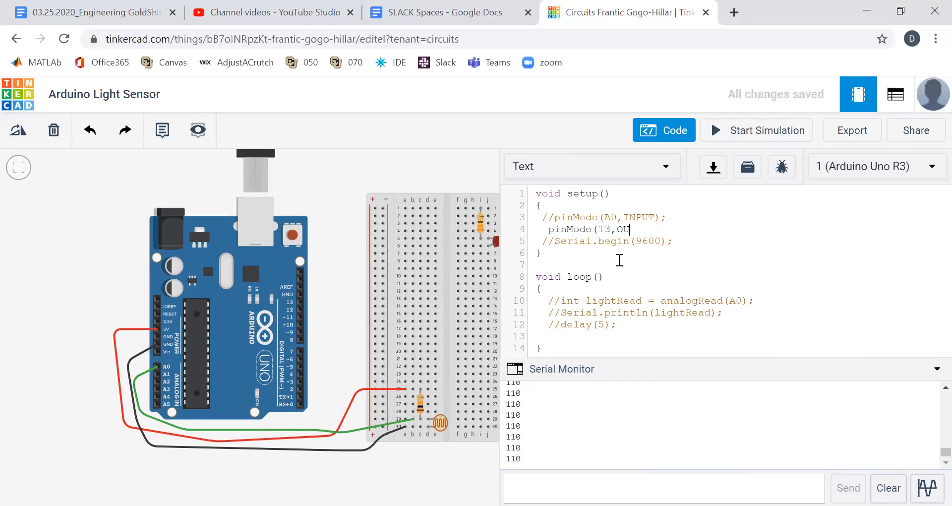
type("TPU")
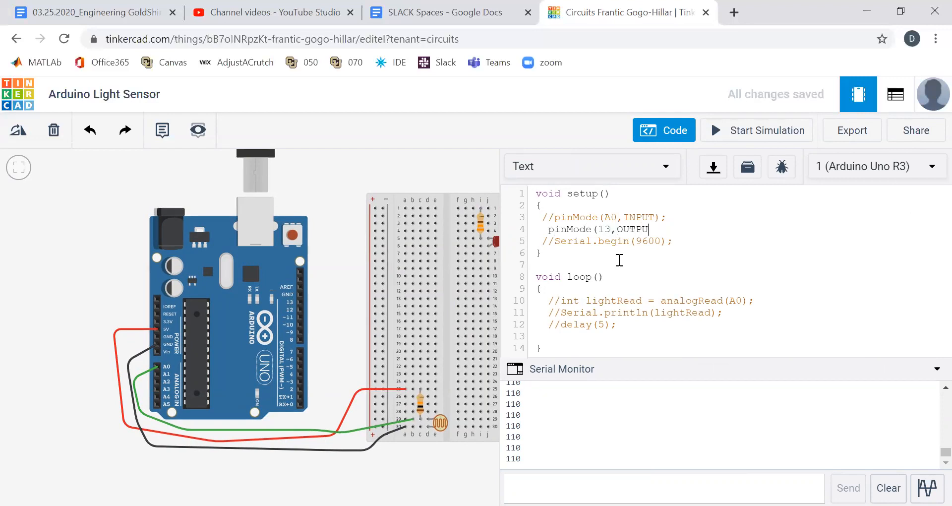
type(")")
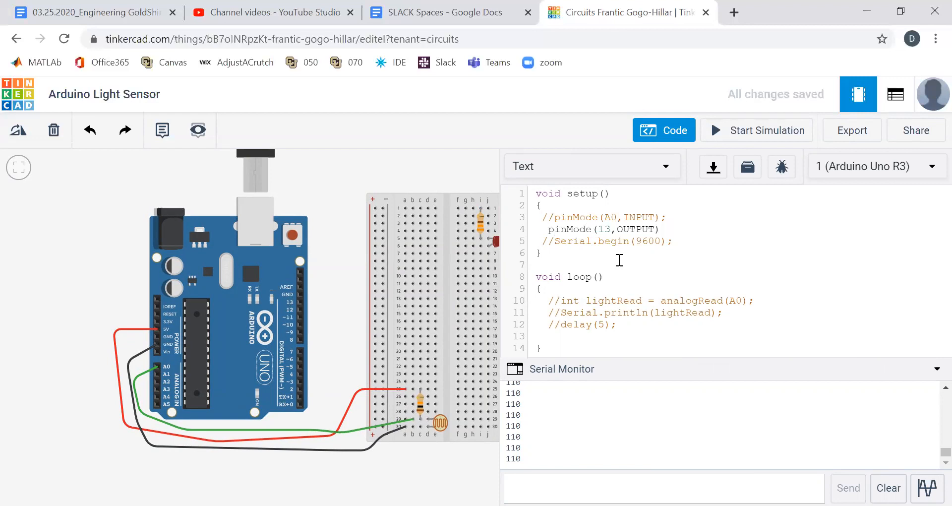
In loop(), write digitalWrite(13,HIGH) followed by delay(1000).
left_click(540, 289)
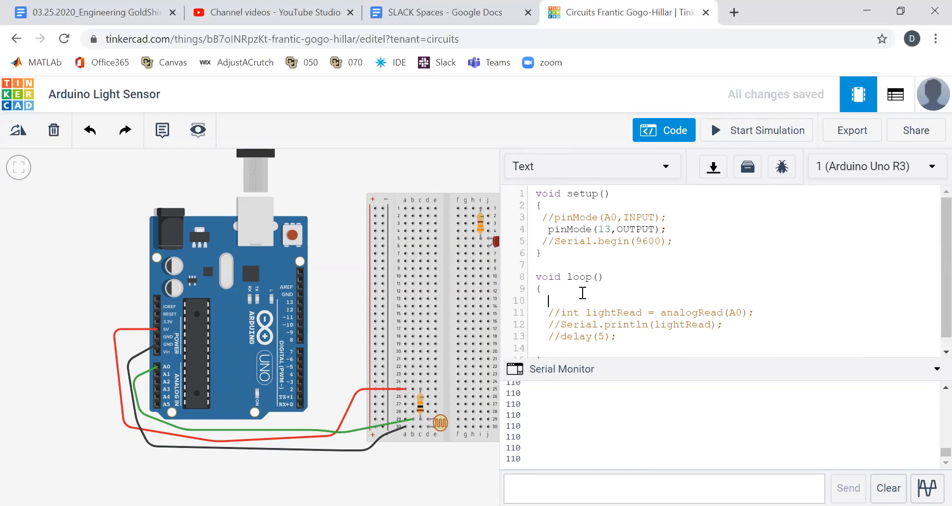
type("digital")
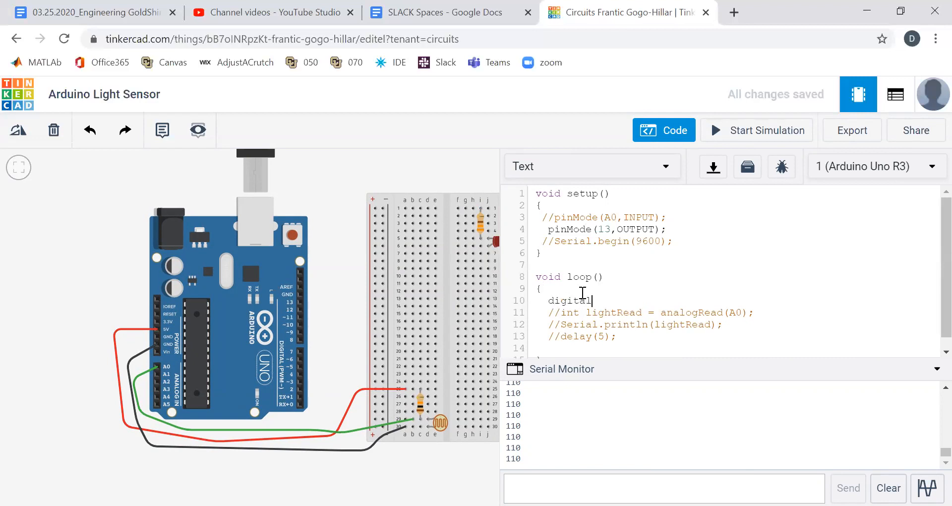
type("Read(")
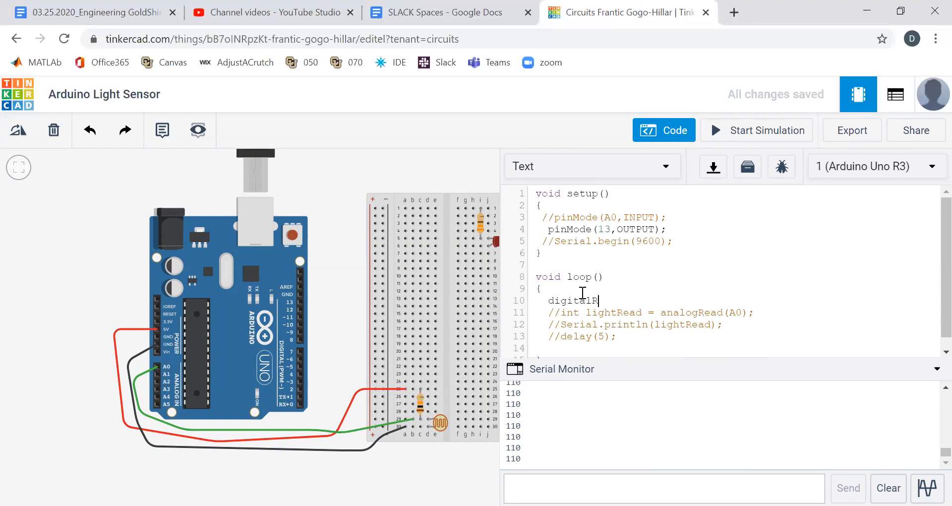
type("Write(")
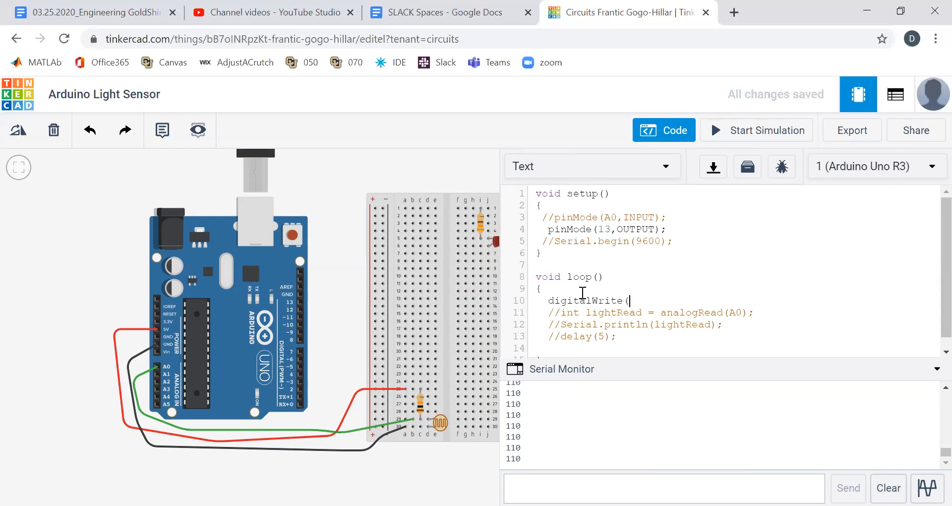
type("13,HIH")
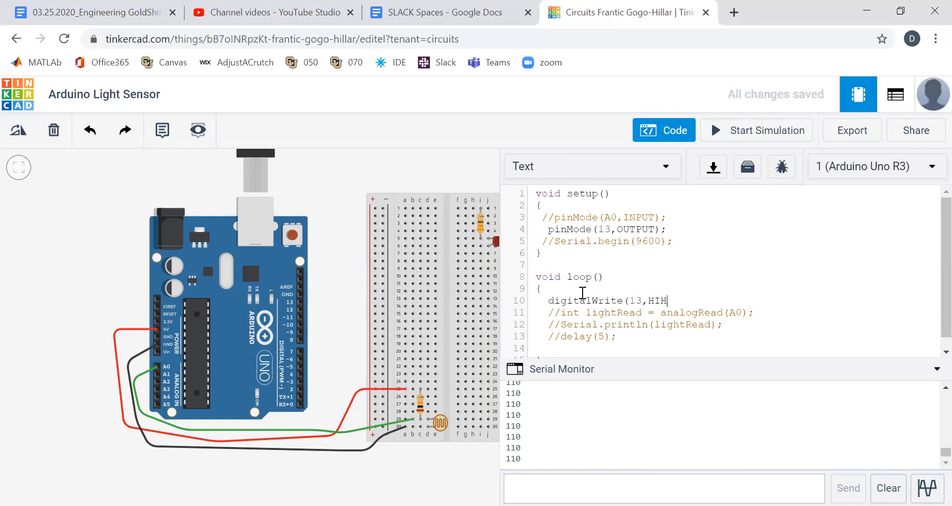
type("GH")
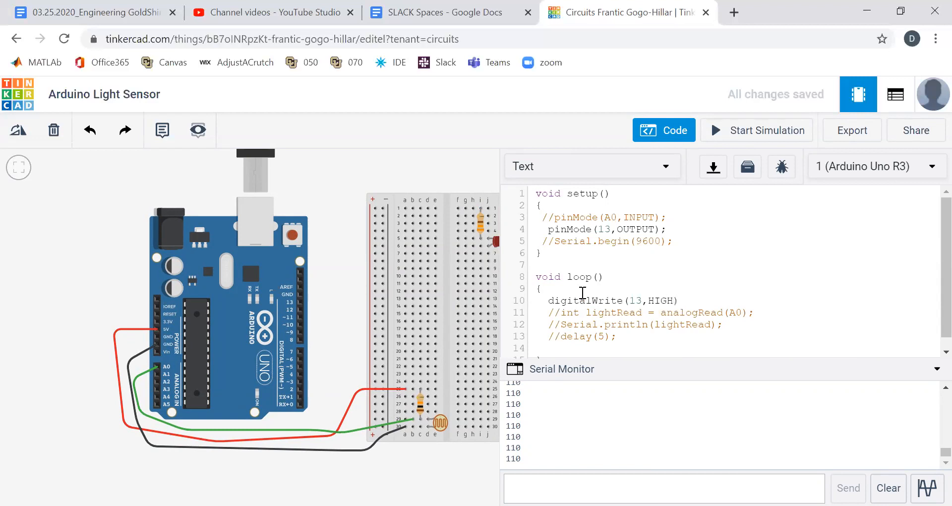
type("dela")
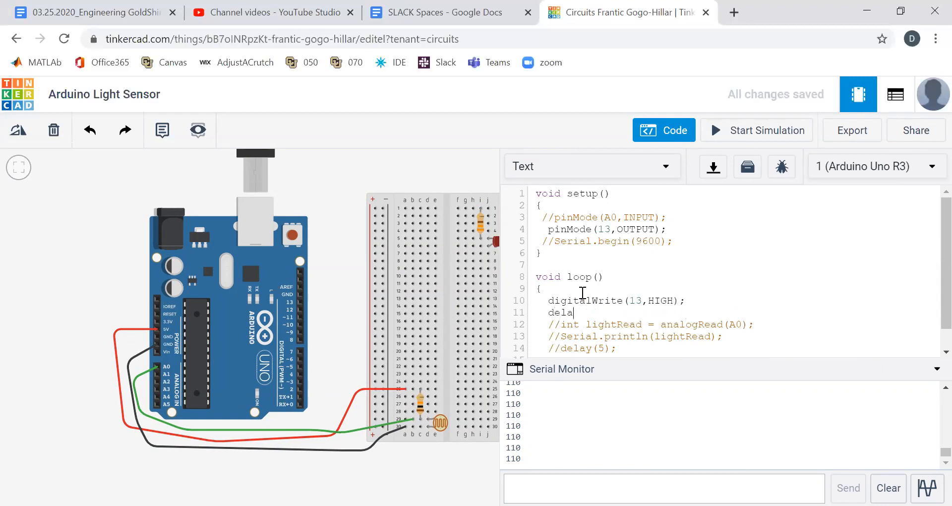
type("y(")
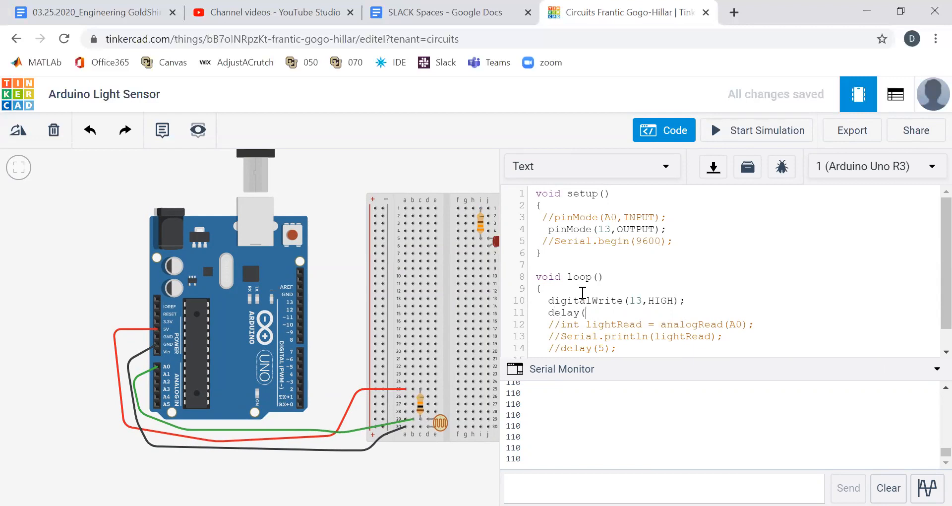
type("1000")
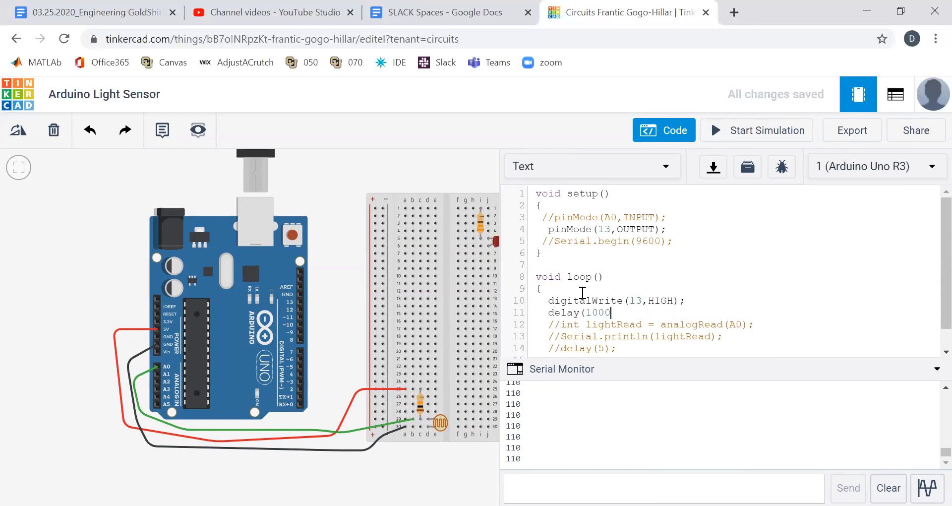
Add digitalWrite(13,LOW) and a 500 ms delay to complete the blink.
type("digit")
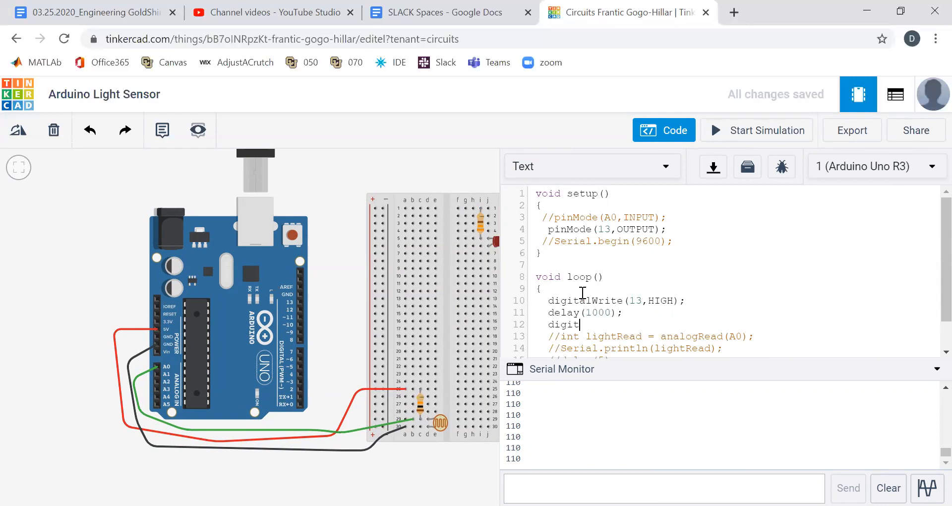
type("alWrite(")
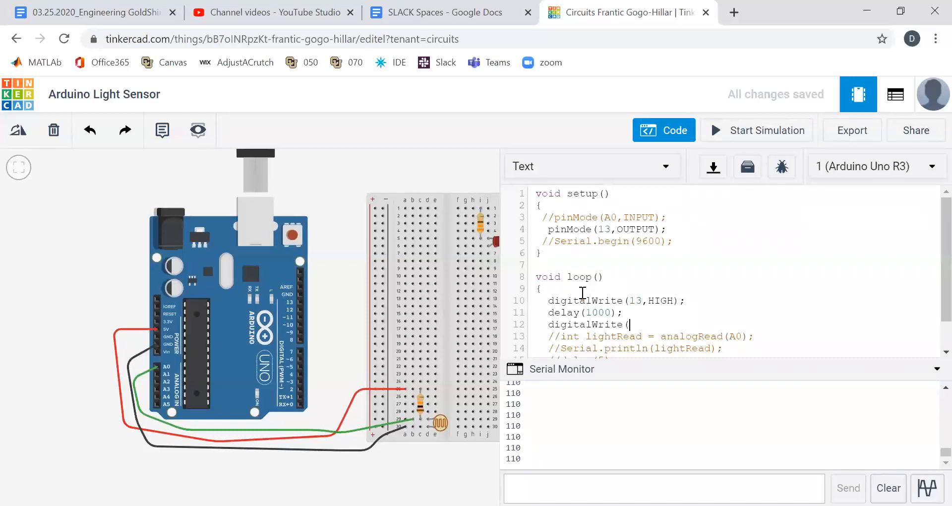
type("13,LOW);")
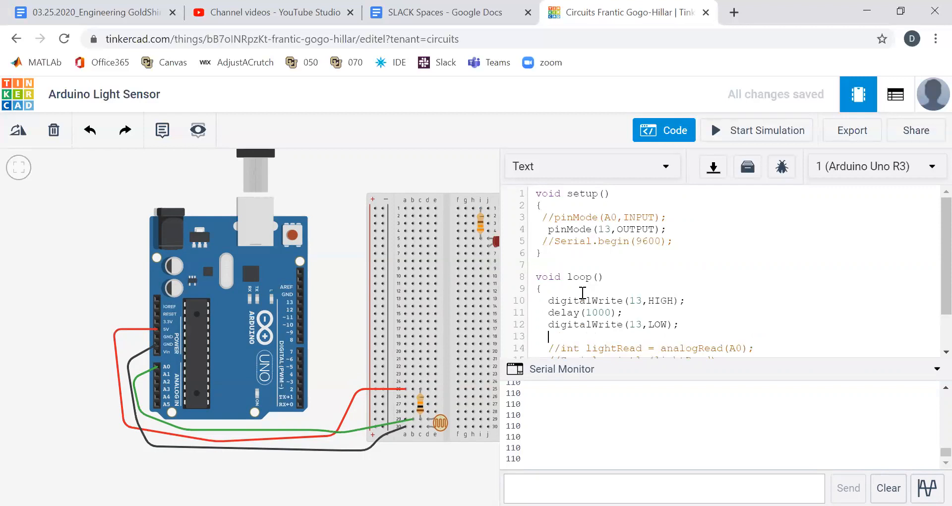
type("delay(500);")
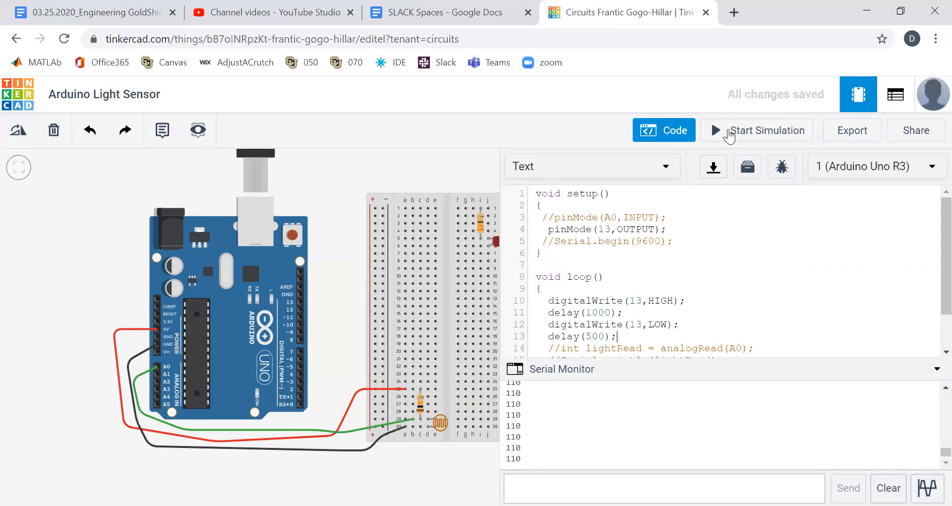
Run the blink sketch briefly in simulation and stop it.
left_click(767, 130)
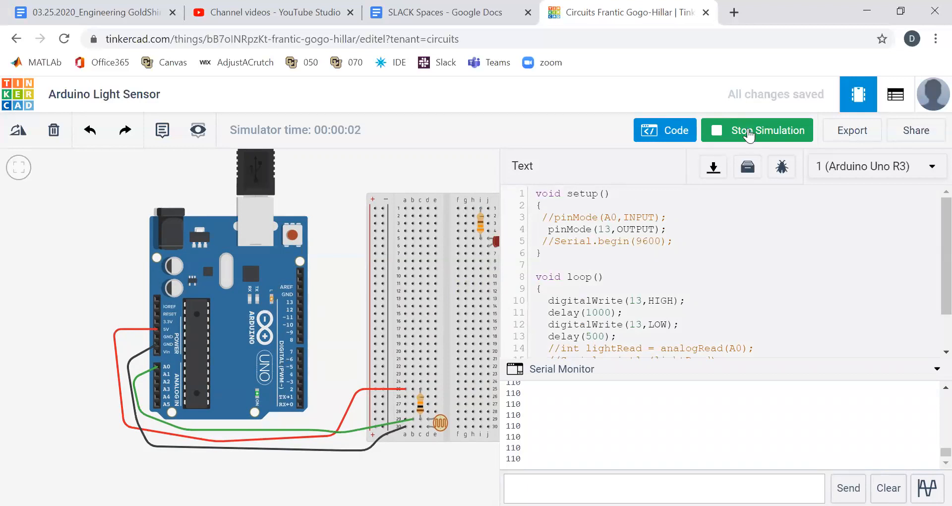
left_click(757, 130)
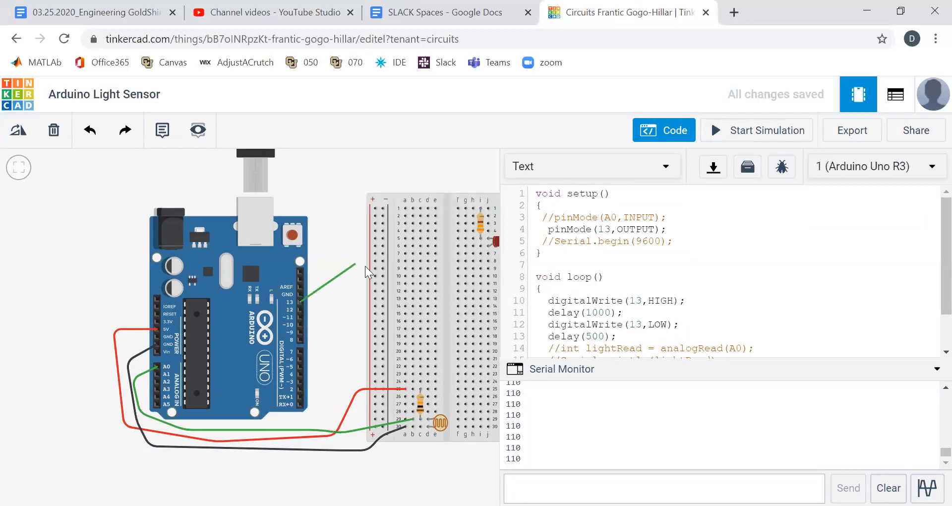
Wire pin 13 and GND to the LED rows on the breadboard, making the ground wire black.
left_click_drag(349, 264, 443, 252)
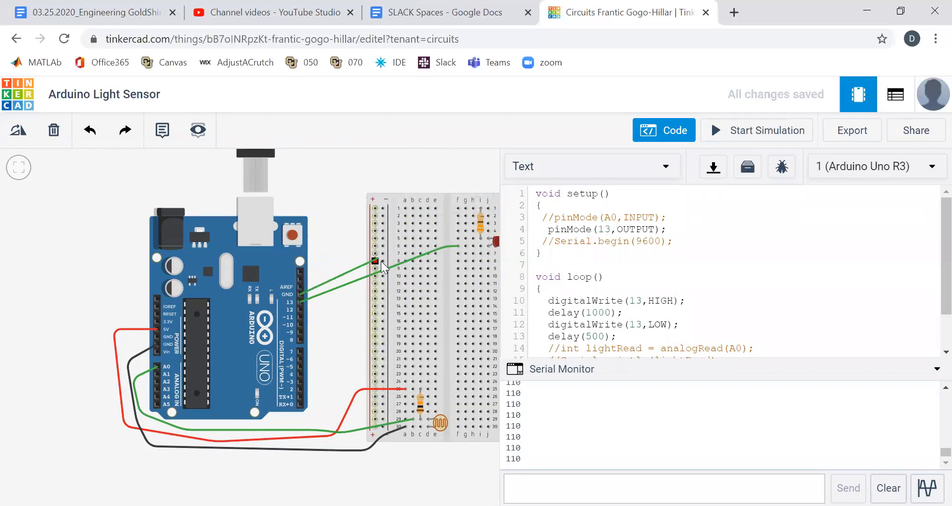
left_click_drag(374, 260, 427, 231)
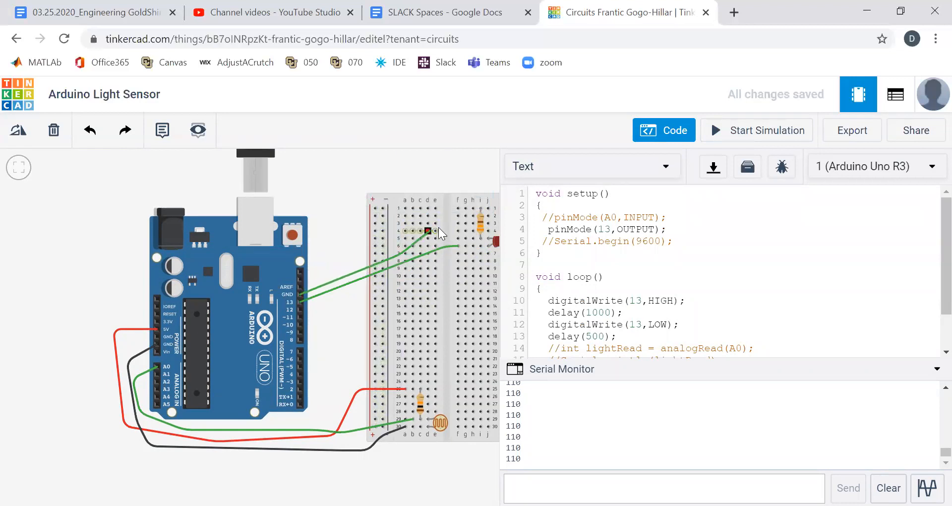
left_click_drag(429, 231, 456, 212)
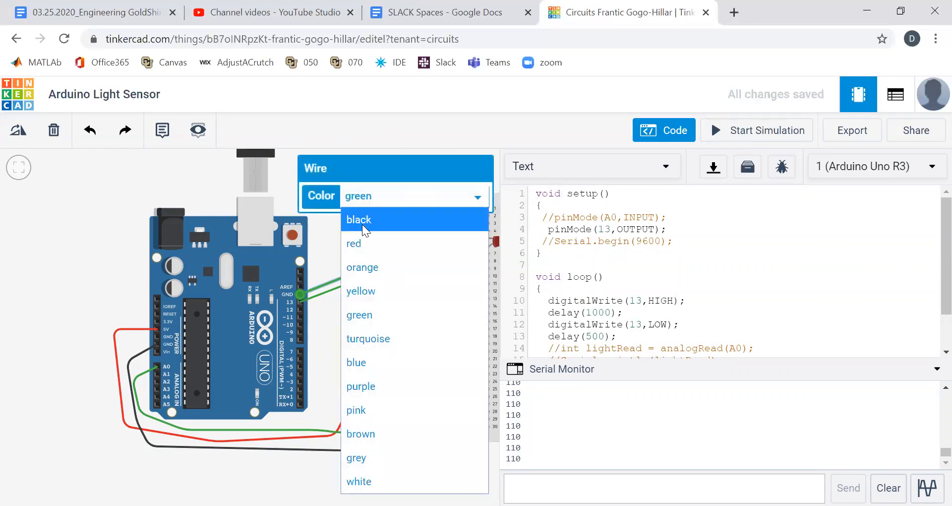
left_click(358, 219)
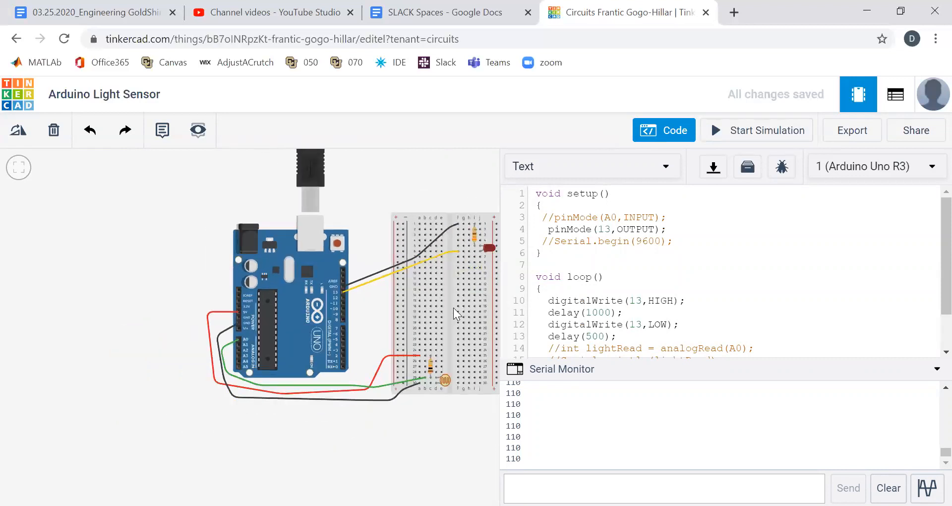
mouse_move(461, 315)
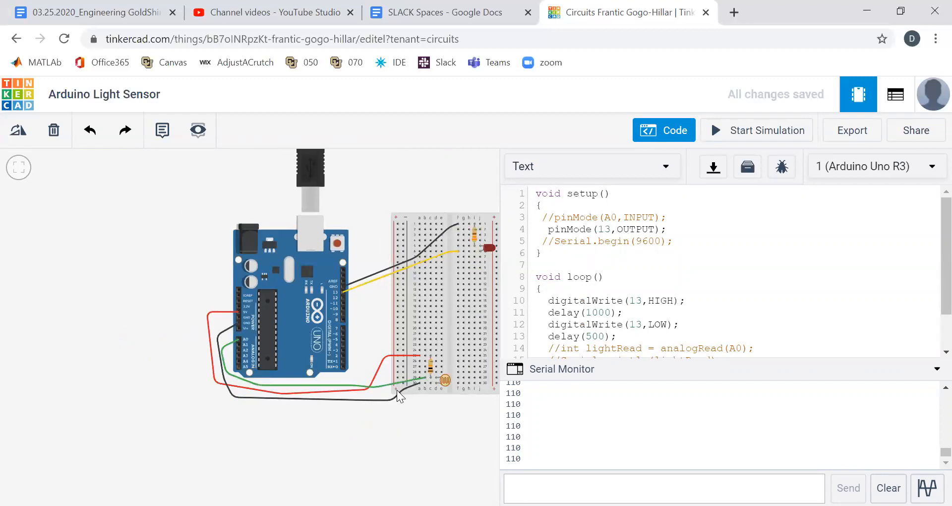
mouse_move(435, 380)
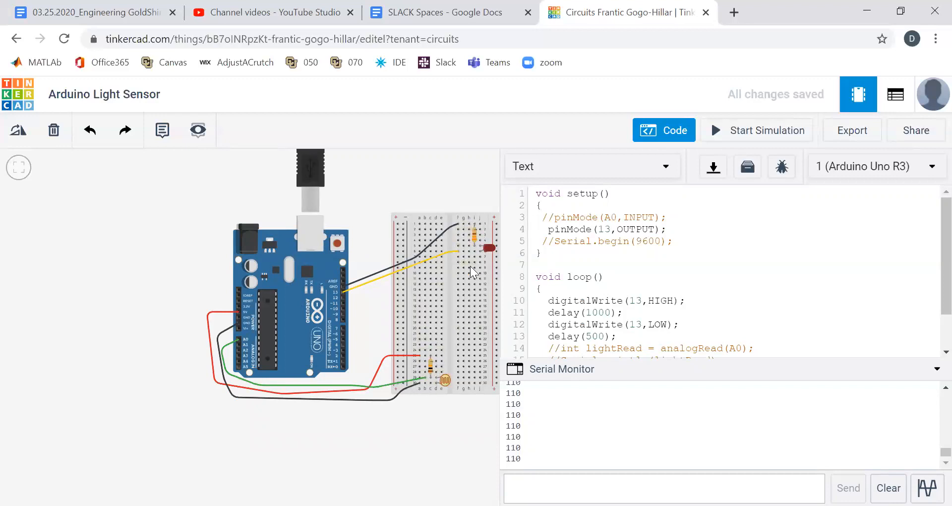
mouse_move(429, 355)
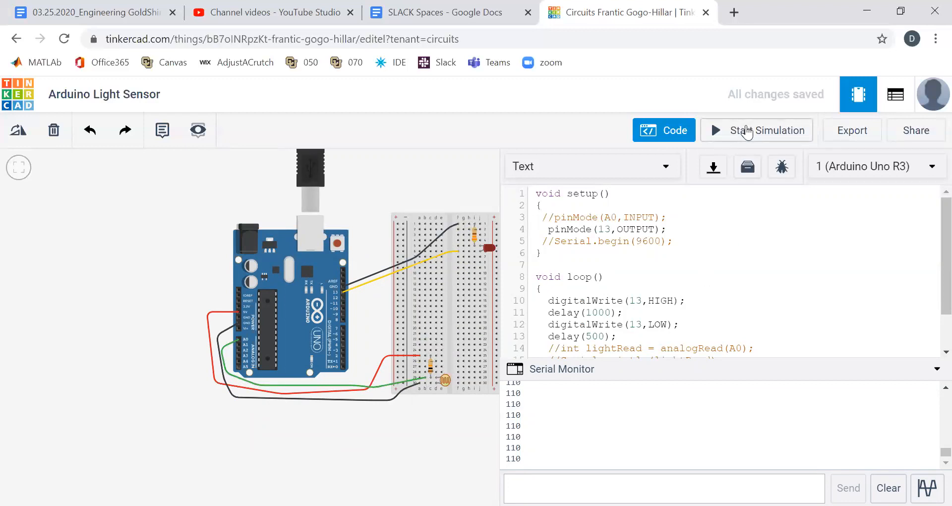
Test-run the rewired LED circuit in simulation and stop it.
left_click(757, 130)
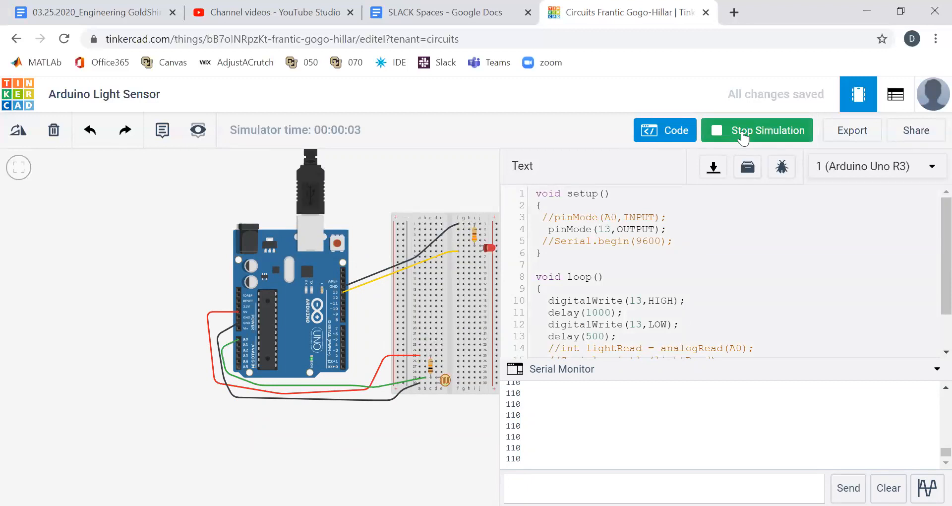
left_click(756, 130)
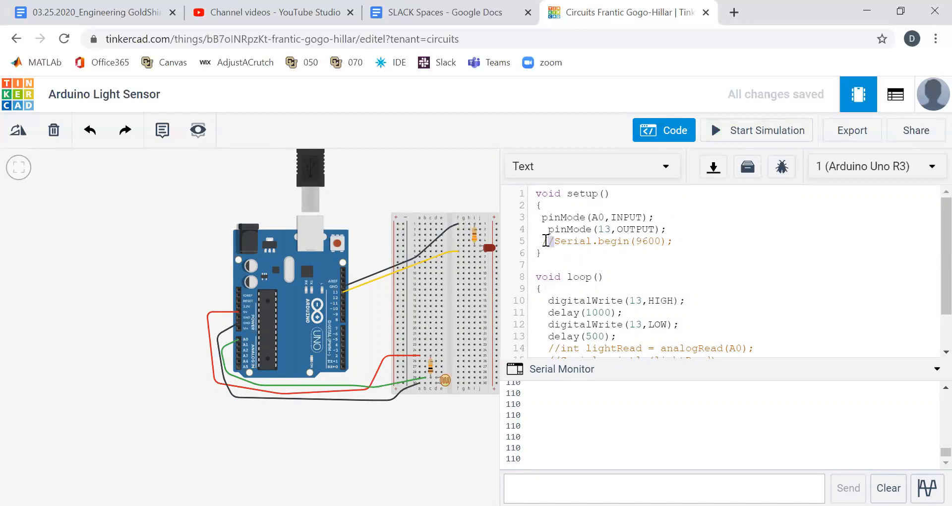
Uncomment the lightRead analogRead and delay(5) lines and start a new simulation run.
scroll("down", 3)
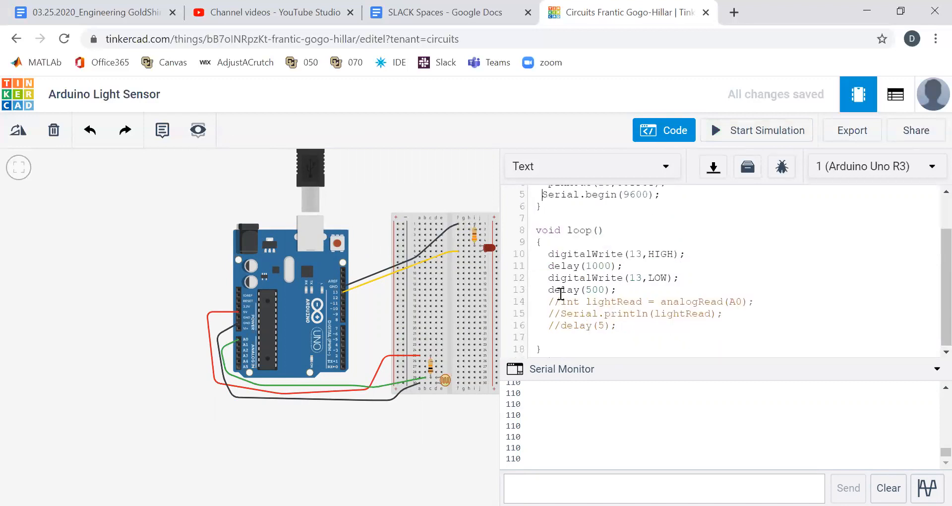
left_click(557, 302)
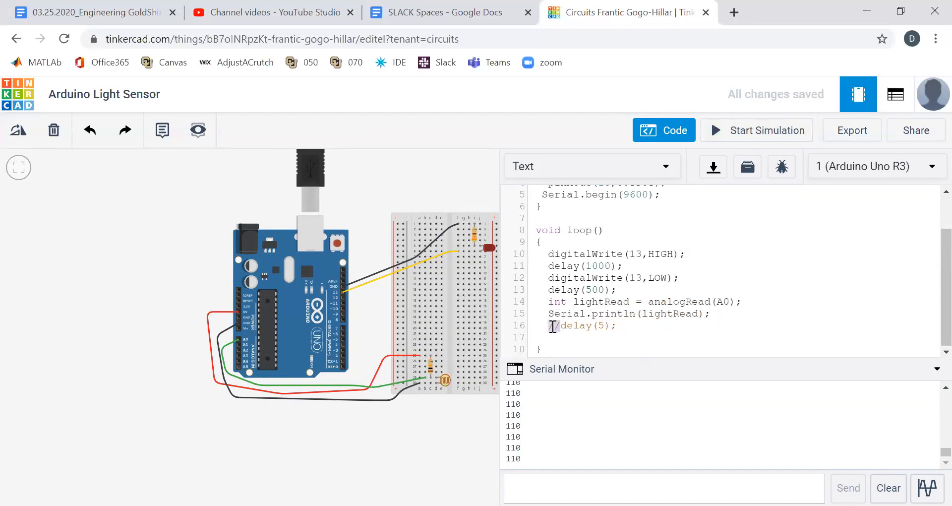
left_click(755, 130)
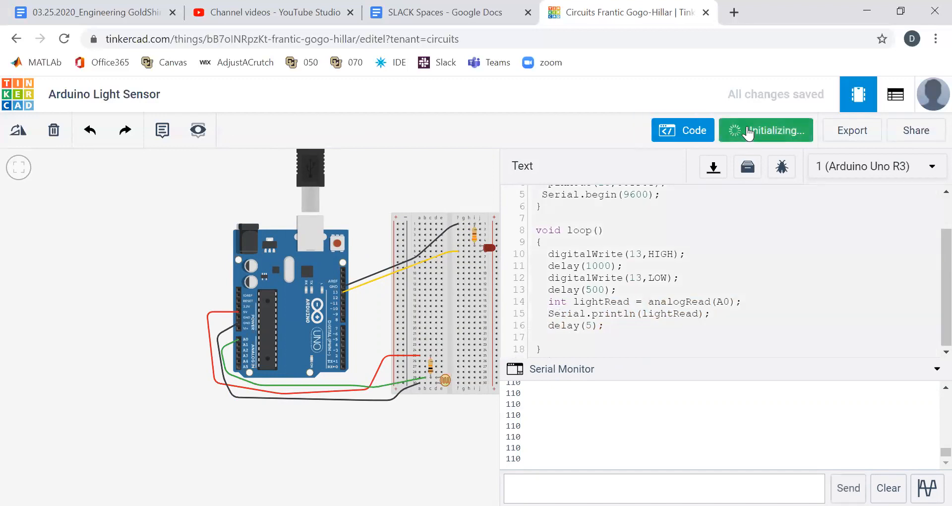
Check the 969 sensor reading in simulation, then delete the four blink lines from loop().
left_click(764, 130)
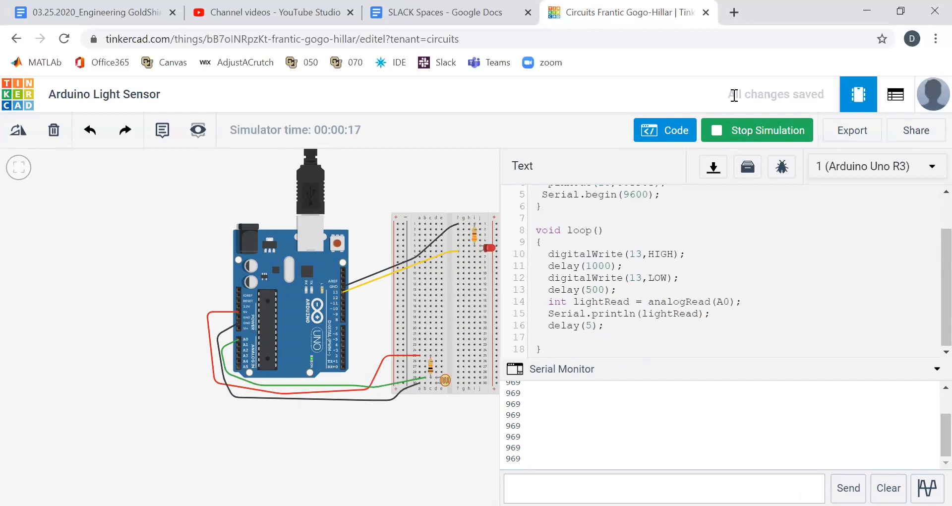
left_click(756, 129)
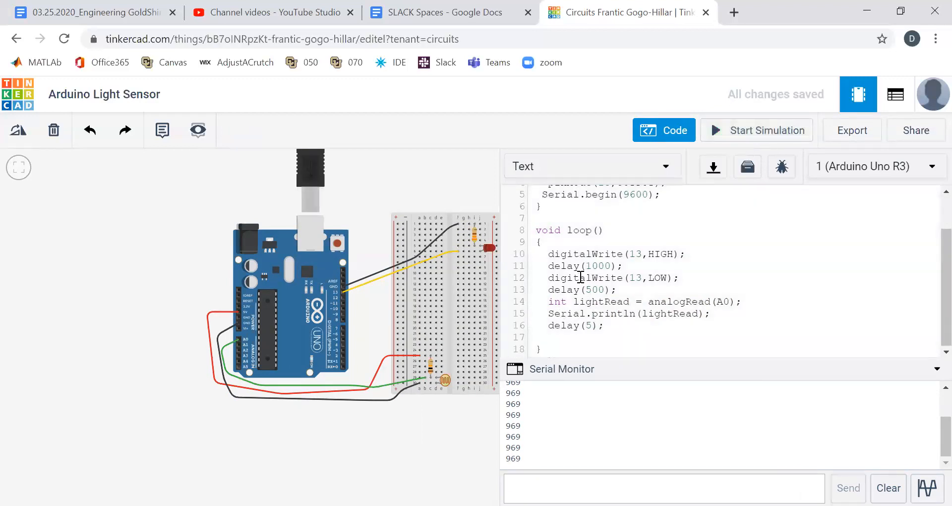
left_click_drag(549, 254, 615, 290)
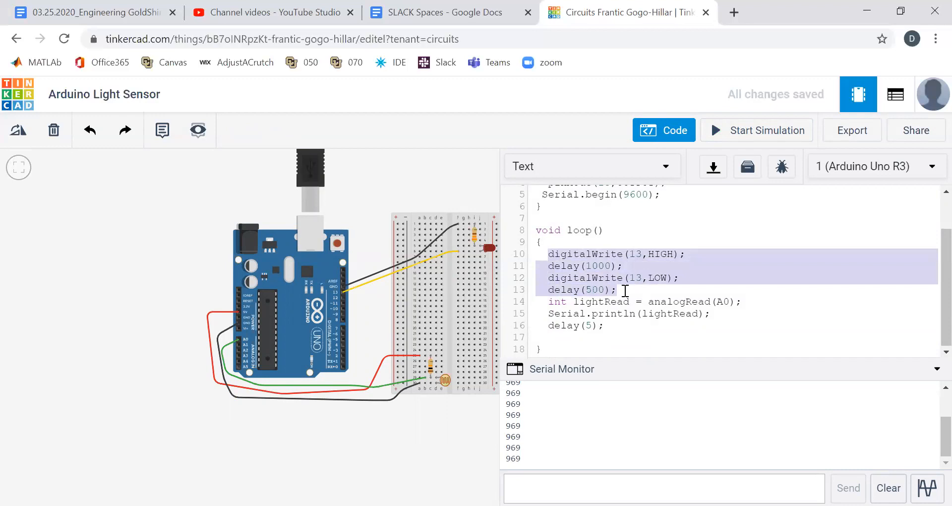
key("Delete")
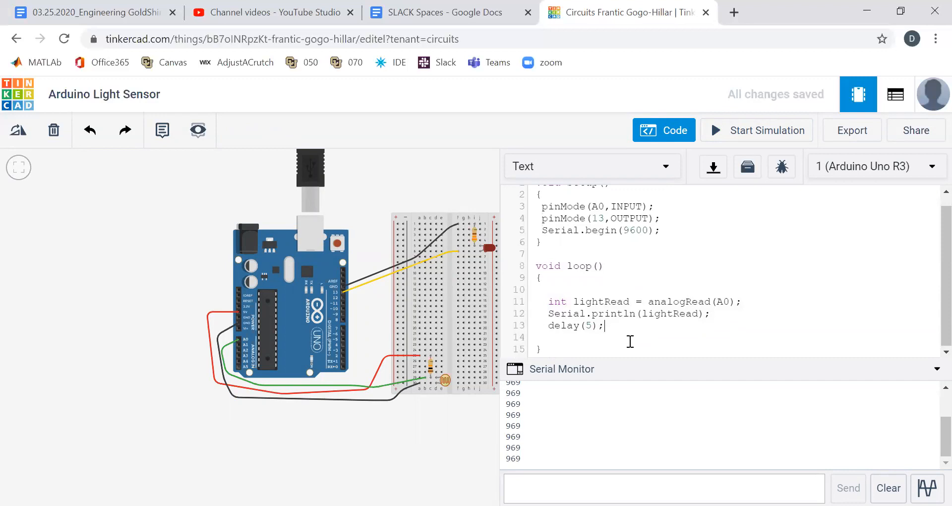
Add a blank line after delay(5) and pick out the lightRead variable name.
key("enter")
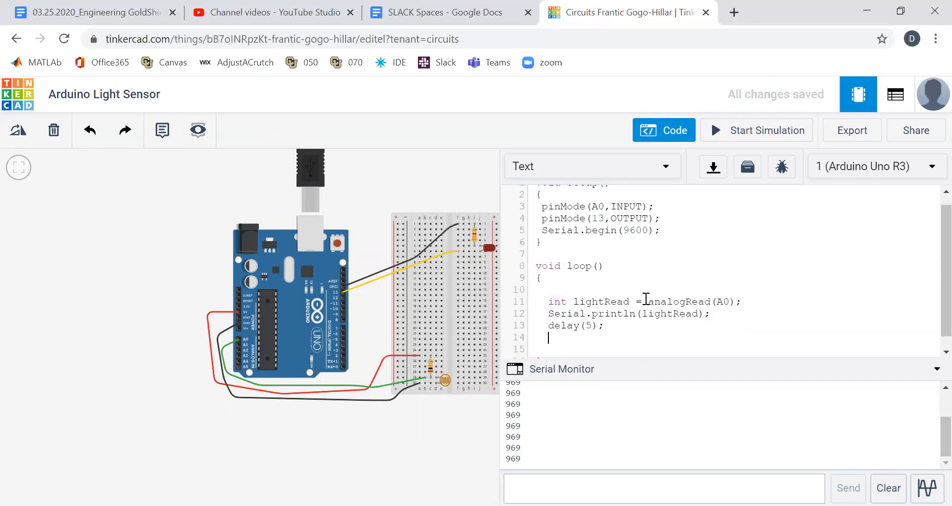
double_click(600, 301)
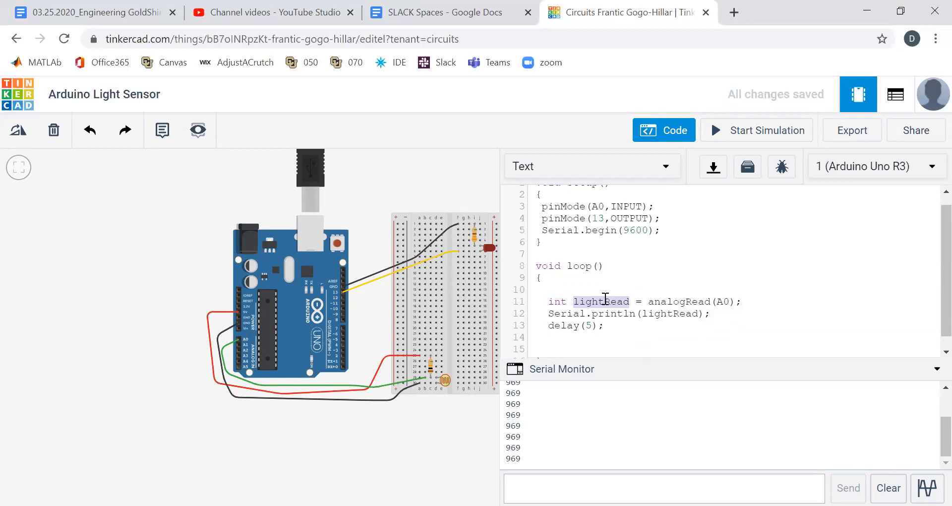
mouse_move(703, 302)
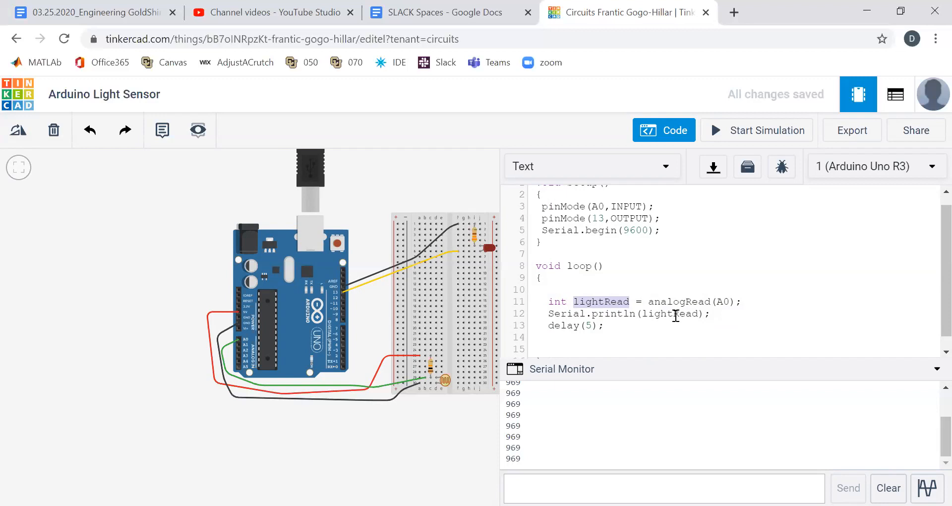
left_click(606, 325)
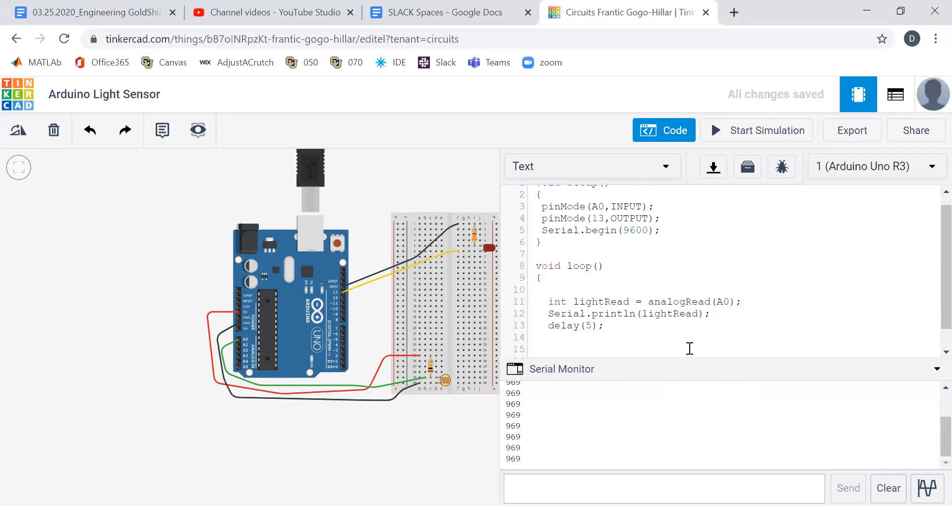
Write if(lightRead > 500){ } on the blank line after delay(5).
left_click(548, 337)
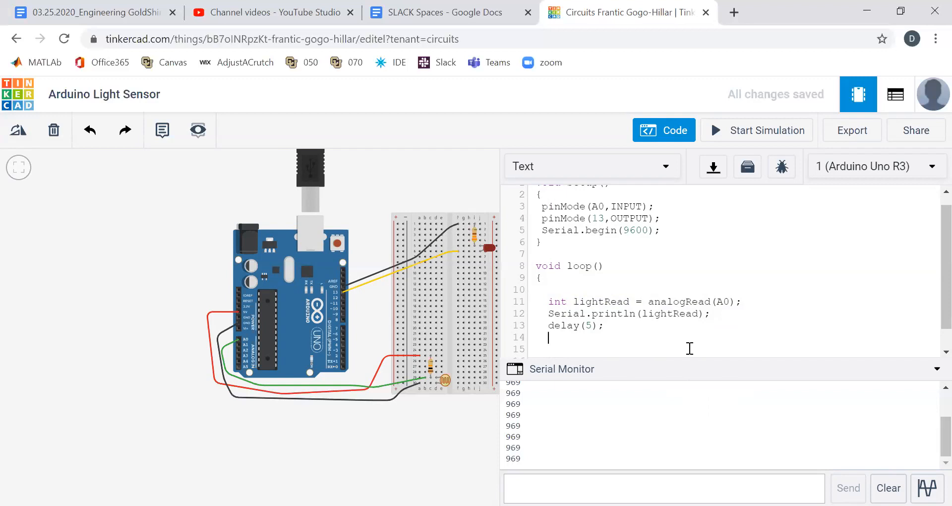
type("if(l")
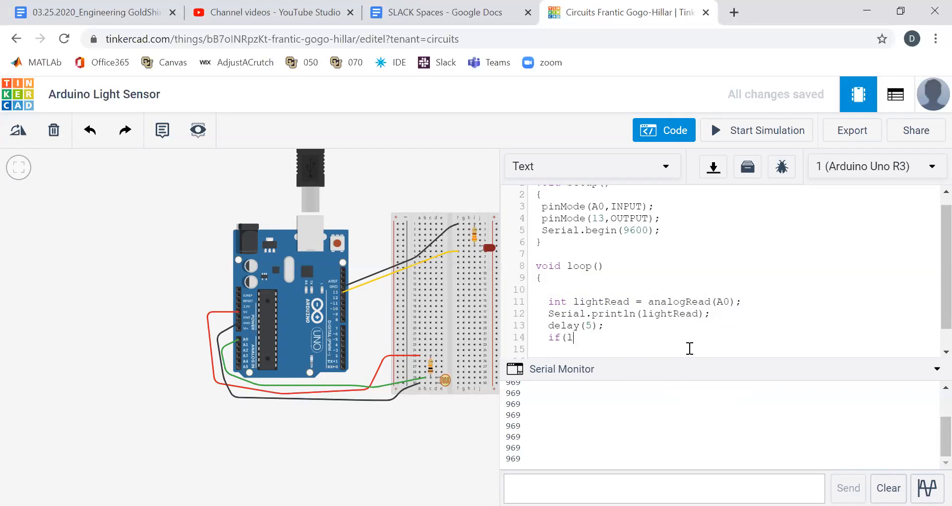
type("ightRead")
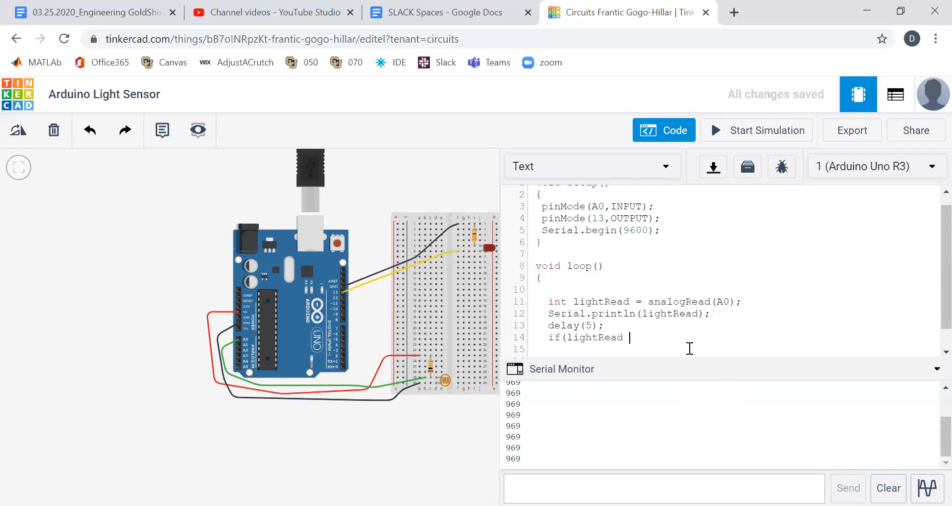
type(">500)")
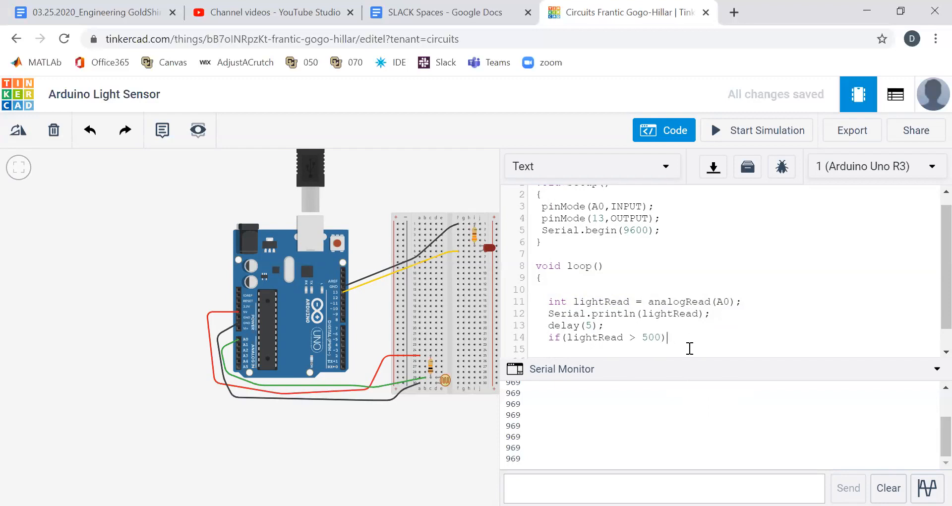
type("{")
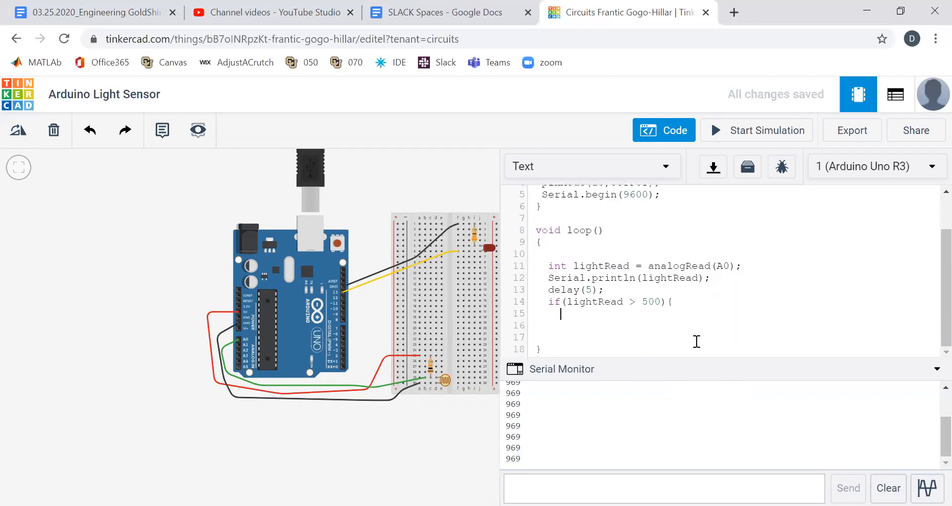
type("}")
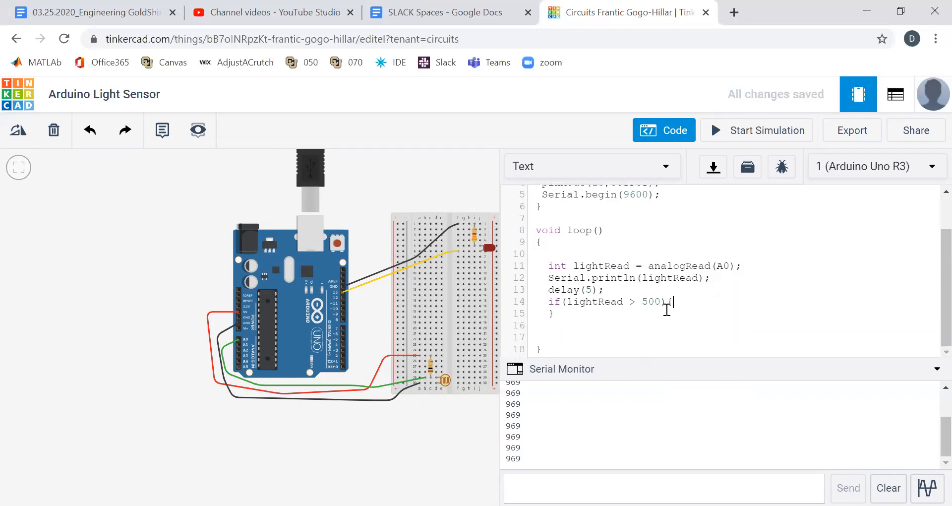
Fill in digitalWrite(13,HIGH) in the if branch and digitalWrite(13,LOW) in the else branch.
type("digit")
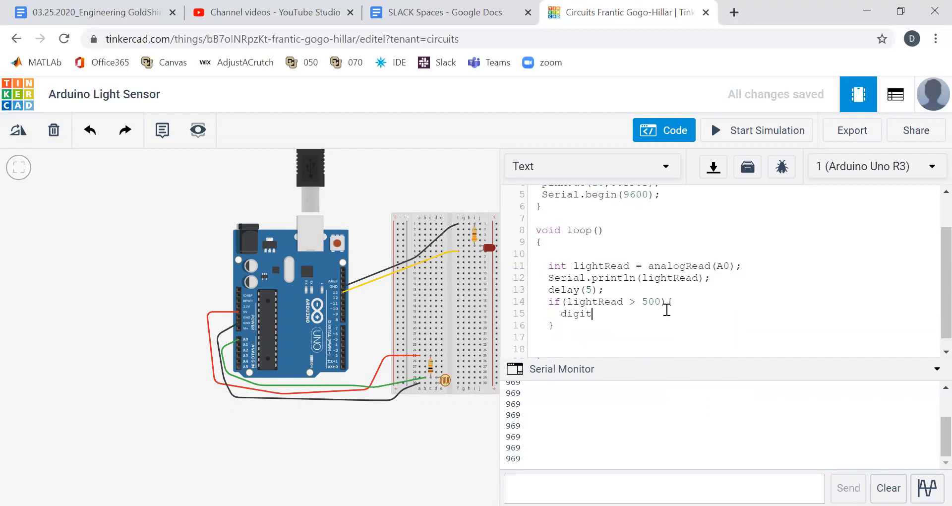
type("alWrite")
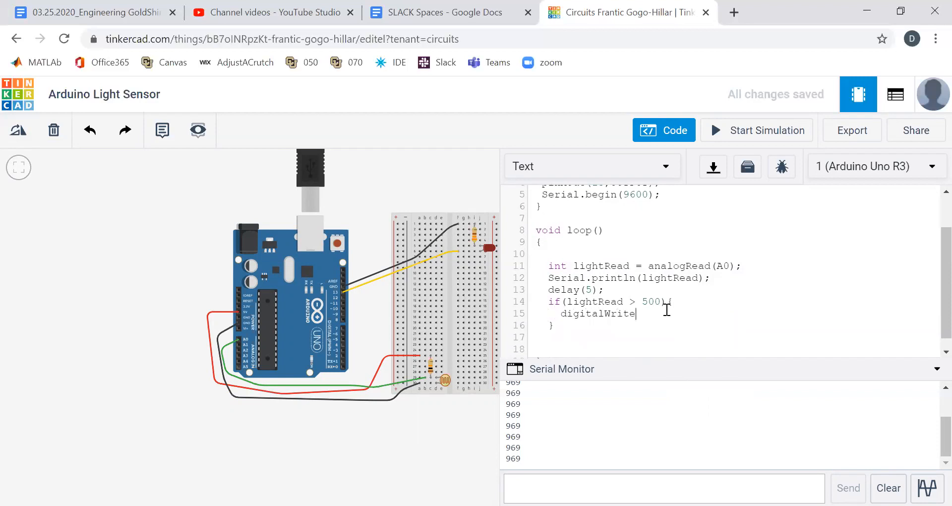
type("(13")
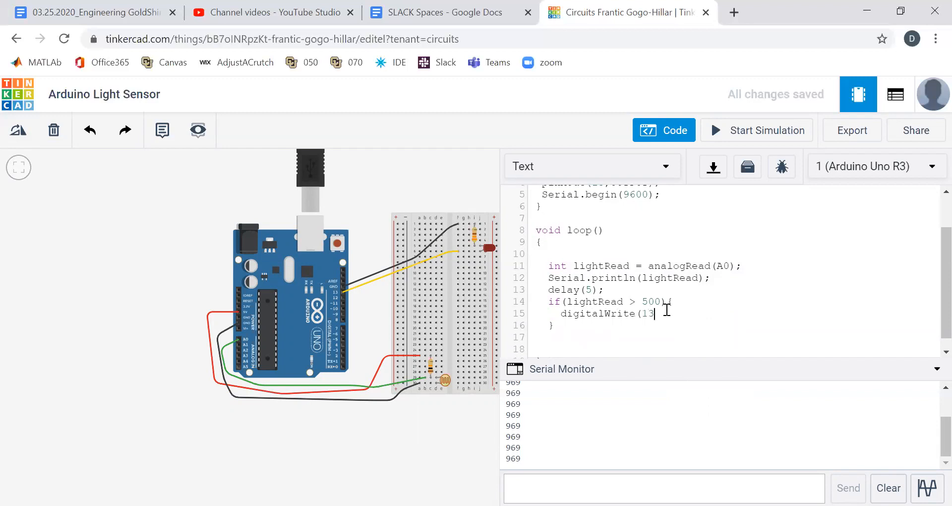
type(",HIGH);")
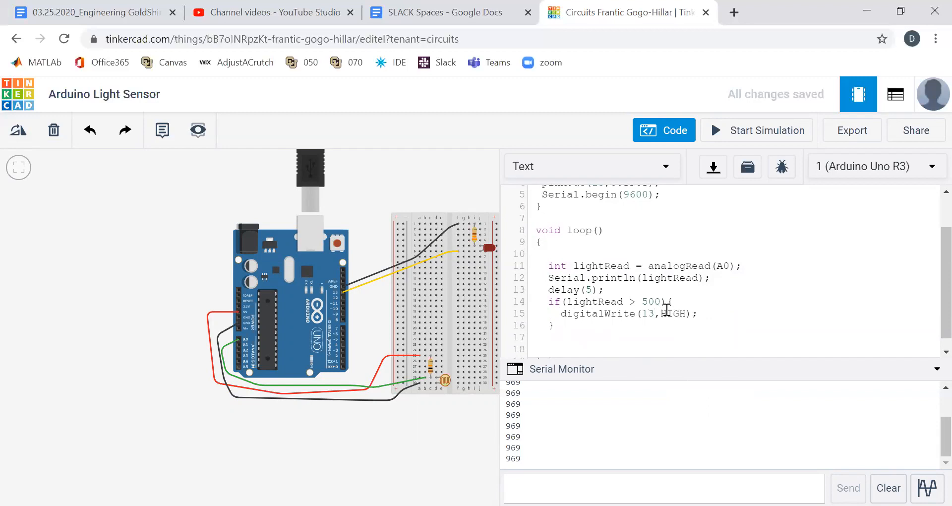
type("else{")
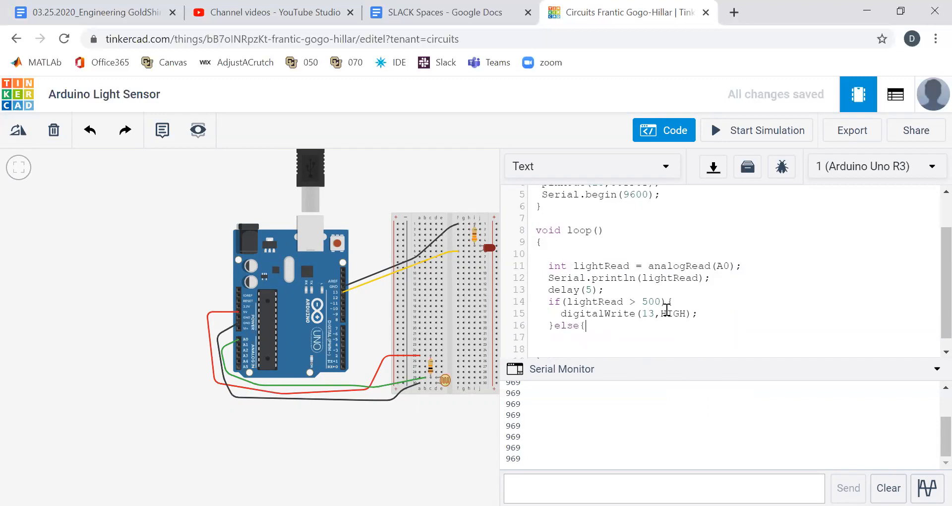
type("dig")
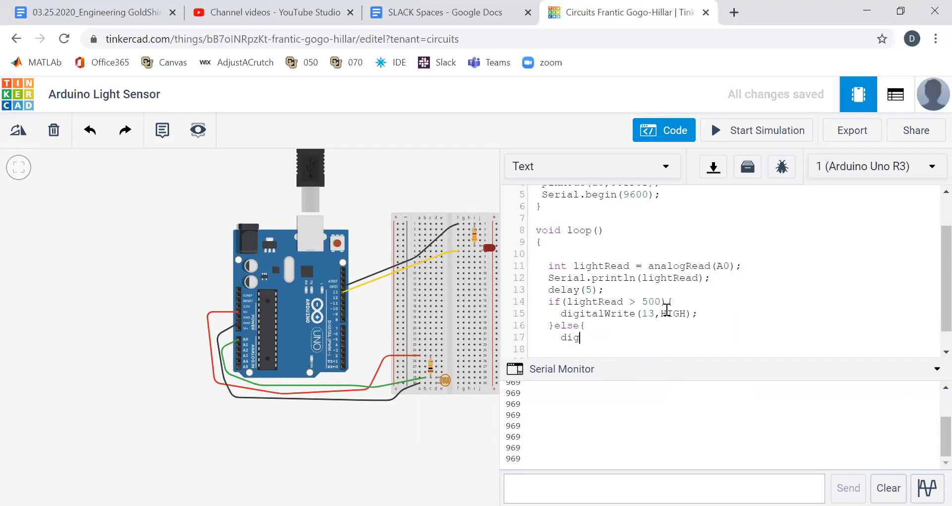
type("italWrite")
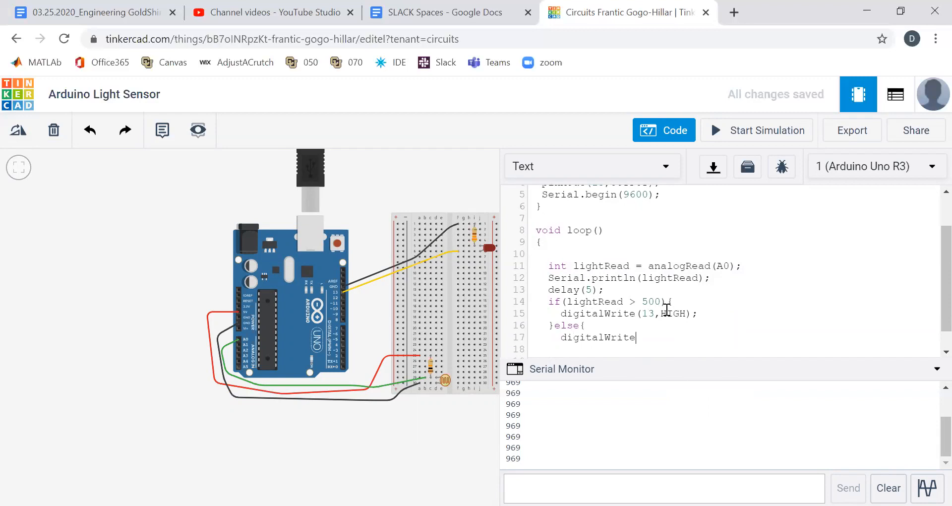
type("(13,L")
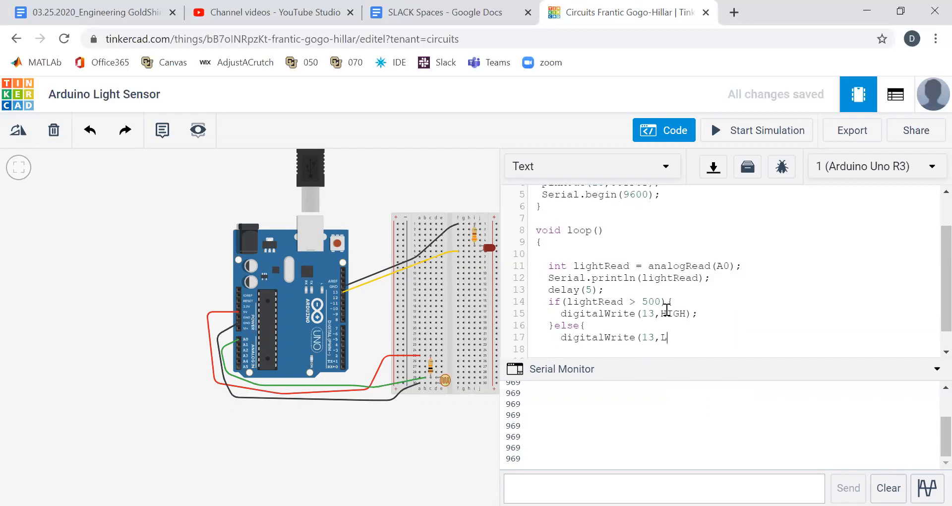
type("OW);")
left_click(736, 348)
type("}")
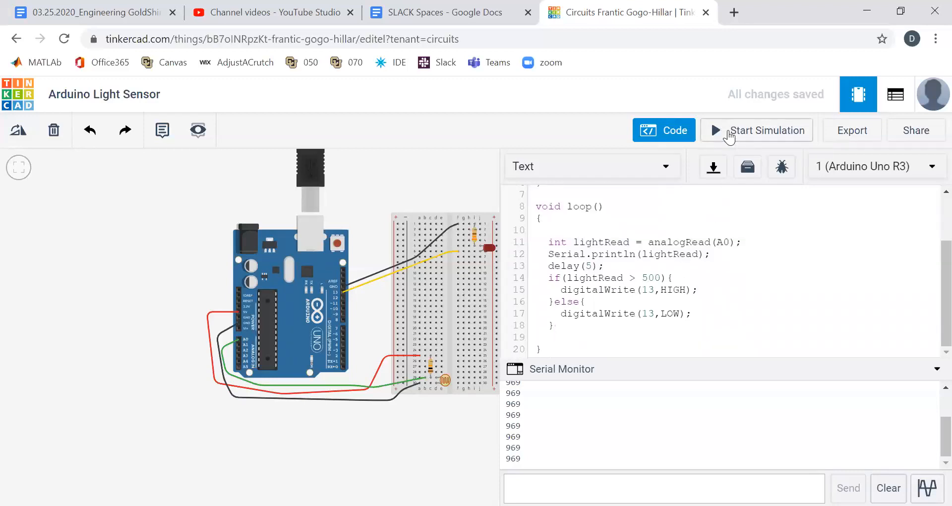
Run the simulation, dim the photoresistor until readings drop to 268, then stop it.
left_click(756, 130)
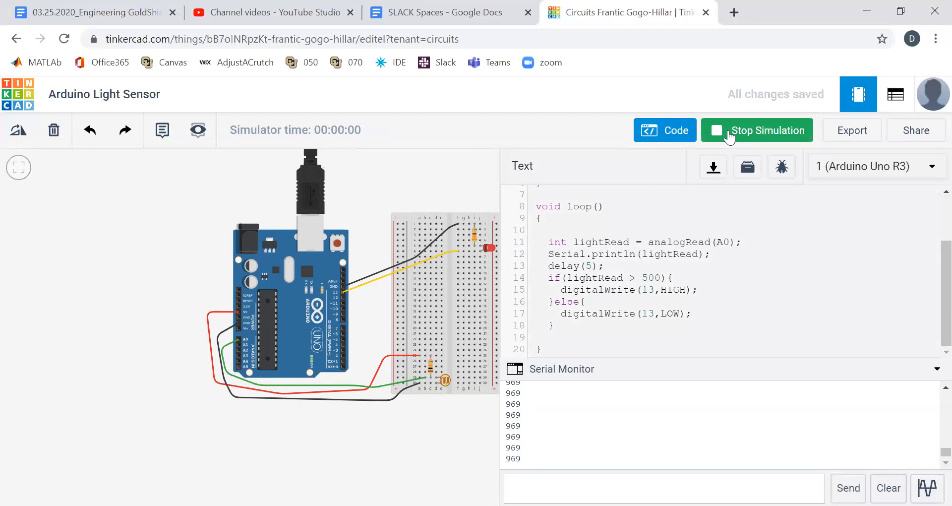
left_click(444, 381)
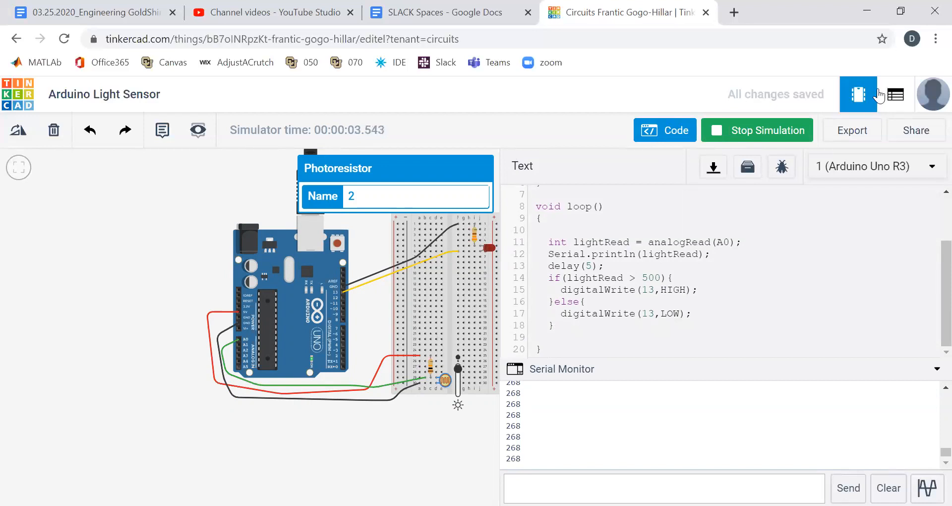
left_click(756, 129)
type("1")
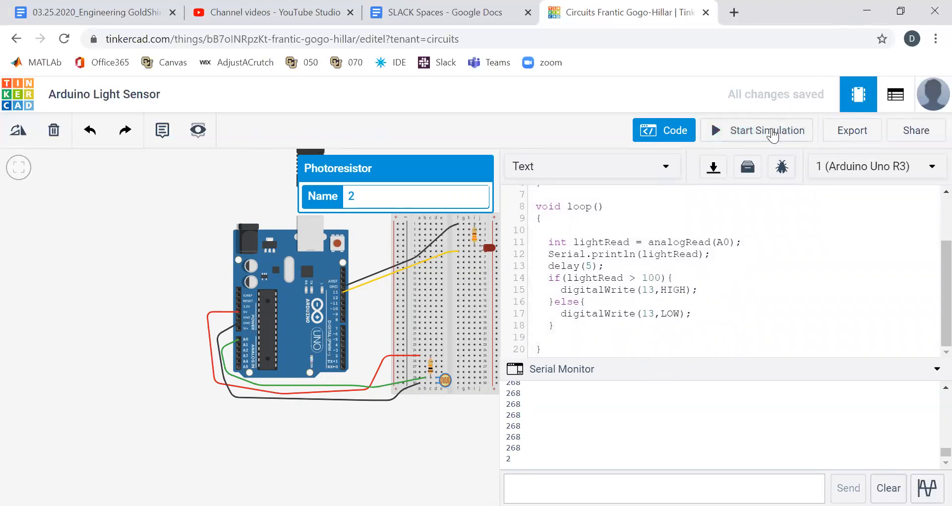
Run the simulation at the 100 threshold, observing readings of 86, then stop it.
left_click(755, 130)
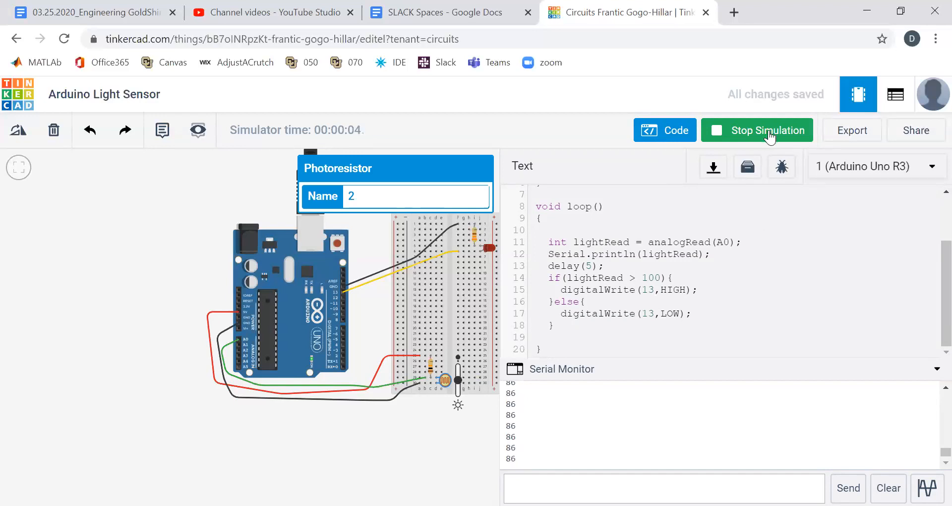
left_click(757, 130)
type("//")
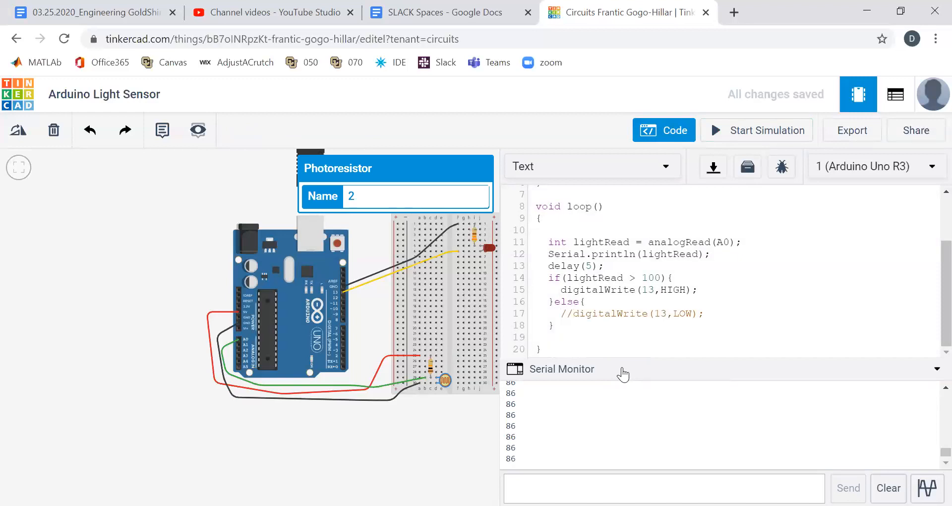
Run the simulation with the LOW write disabled, adjust the photoresistor light, then stop it.
left_click(756, 130)
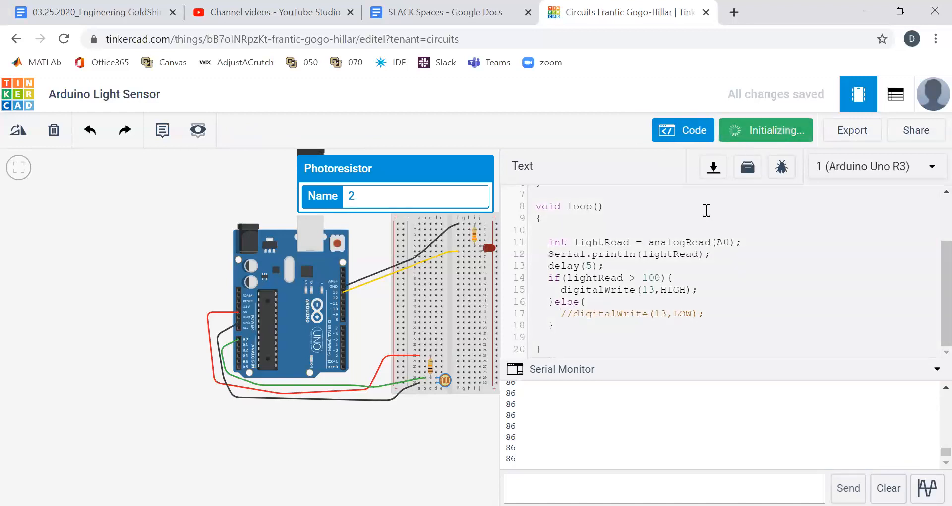
left_click(765, 130)
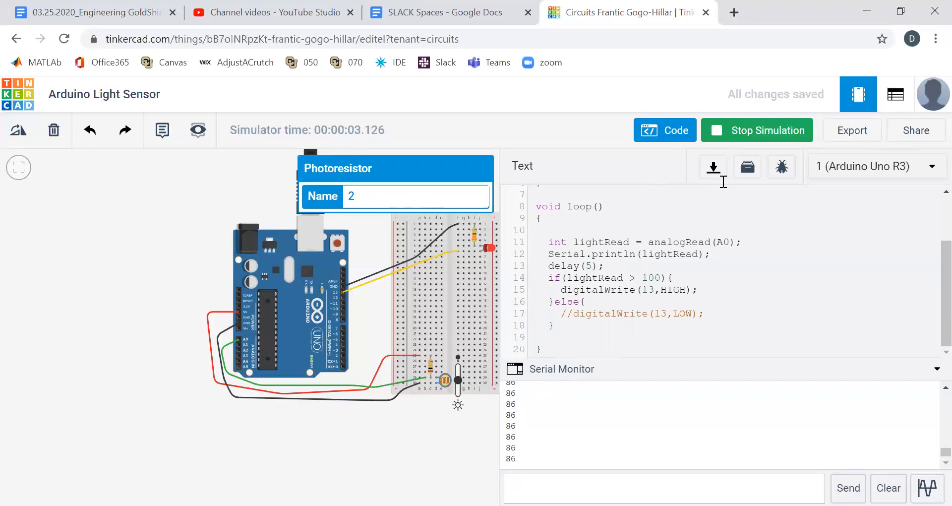
left_click(756, 130)
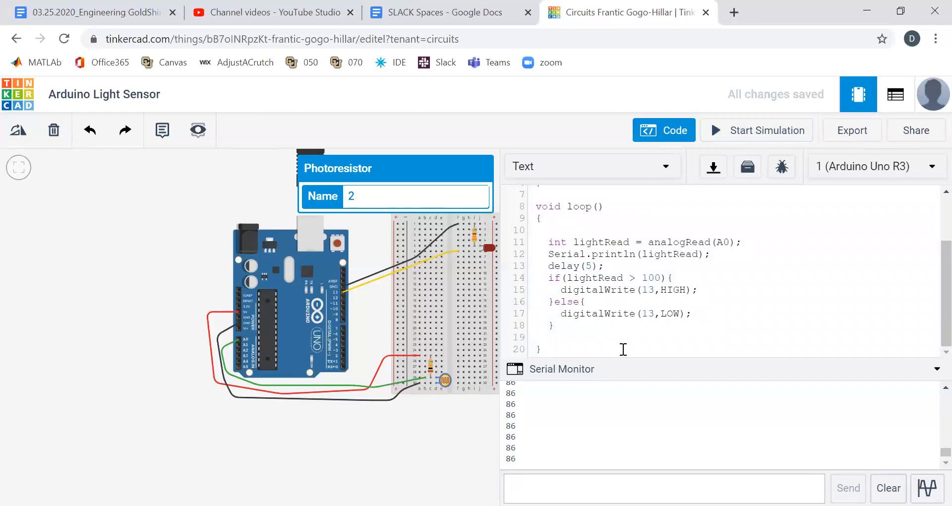
left_click(560, 313)
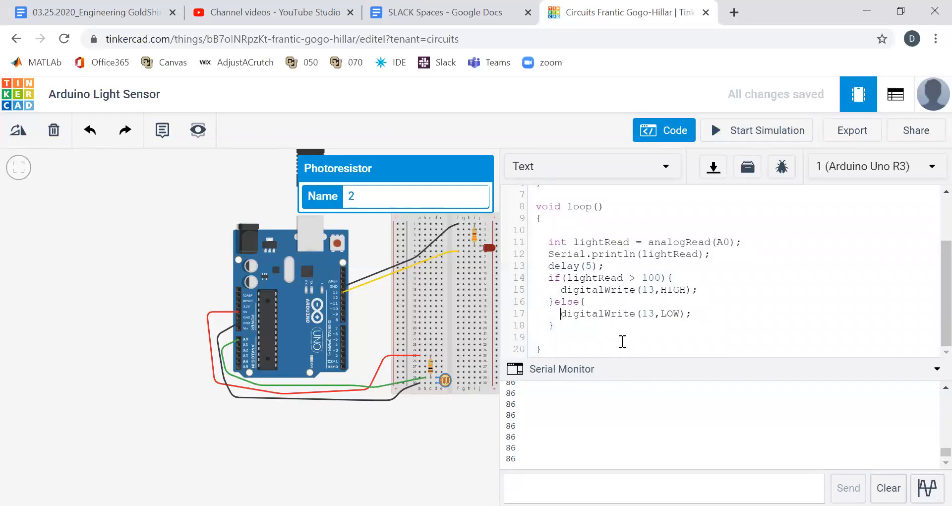
mouse_move(728, 130)
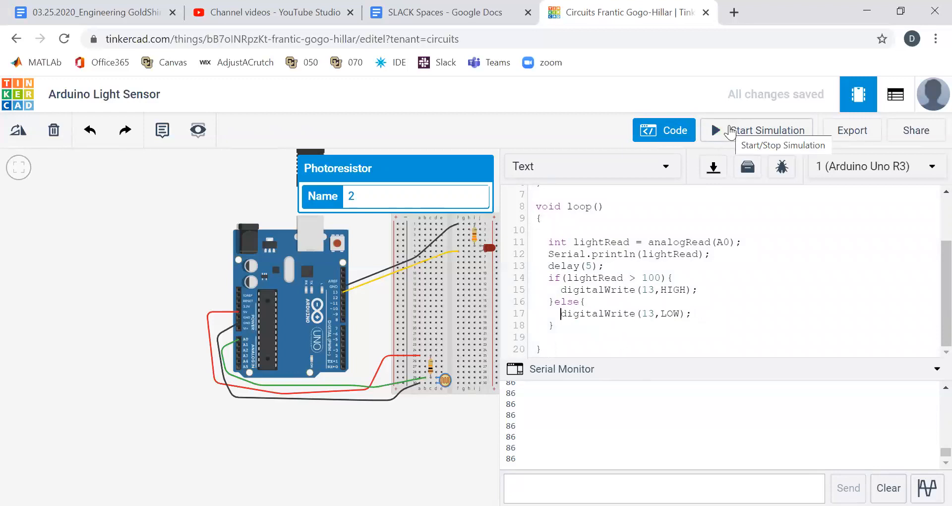
left_click(766, 130)
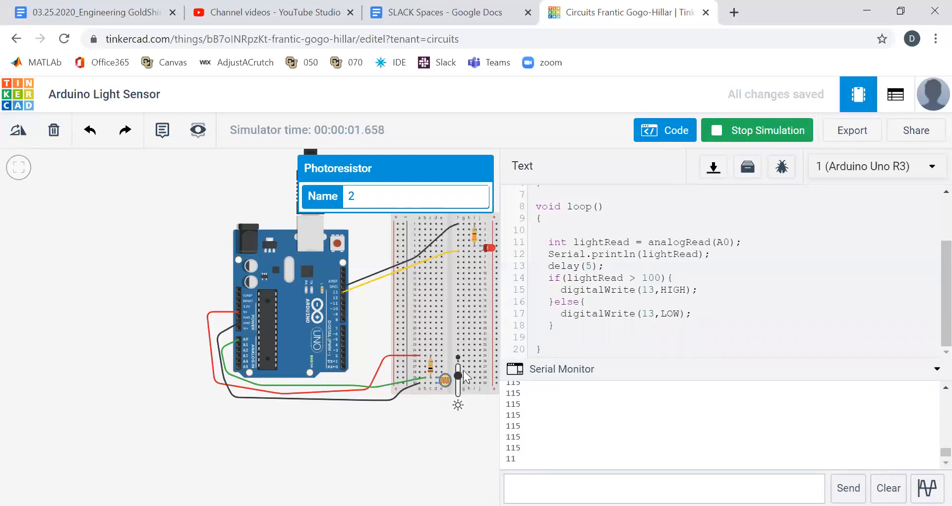
left_click(756, 129)
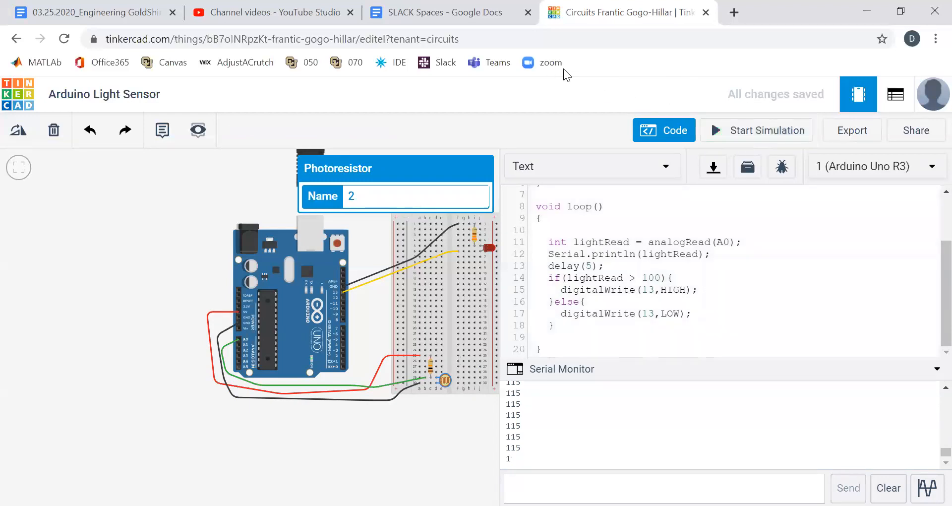